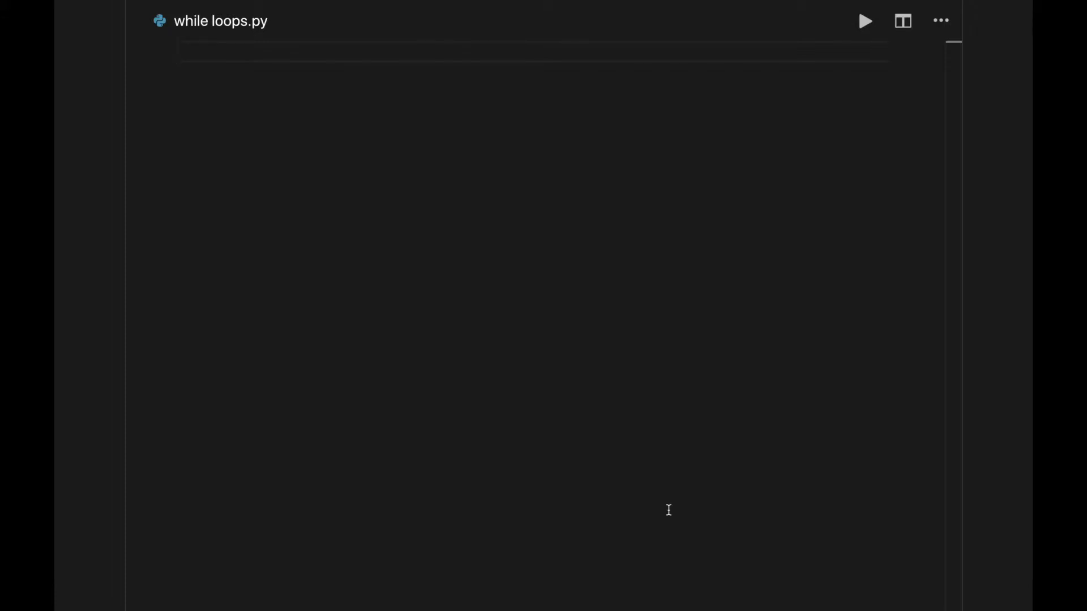
# Step: Write an endless `while True:` loop whose indented body is print('hi')
pyautogui.write('while')
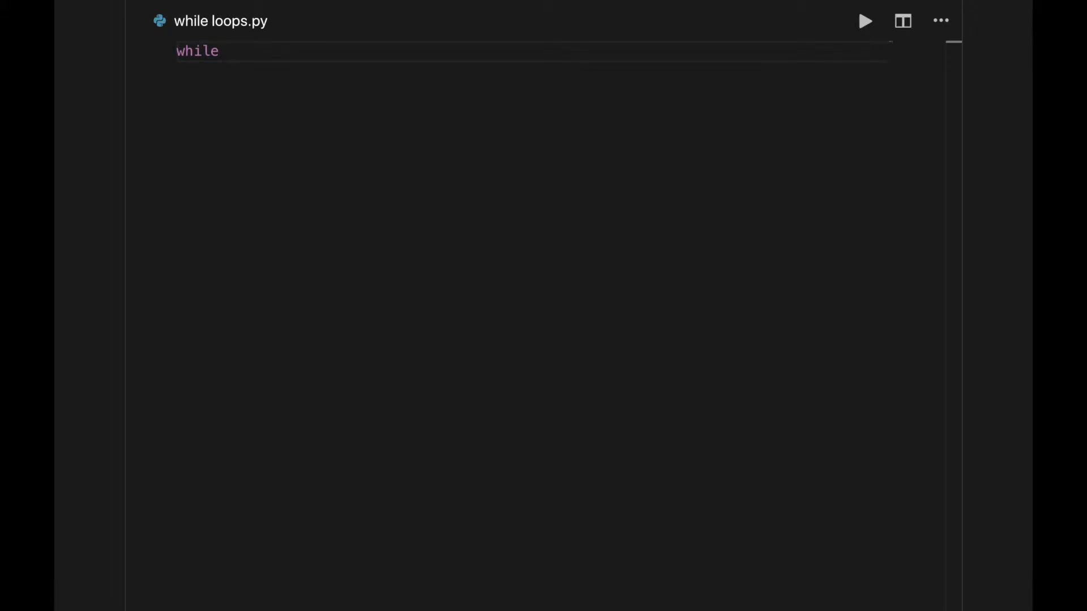
pyautogui.write('Tr')
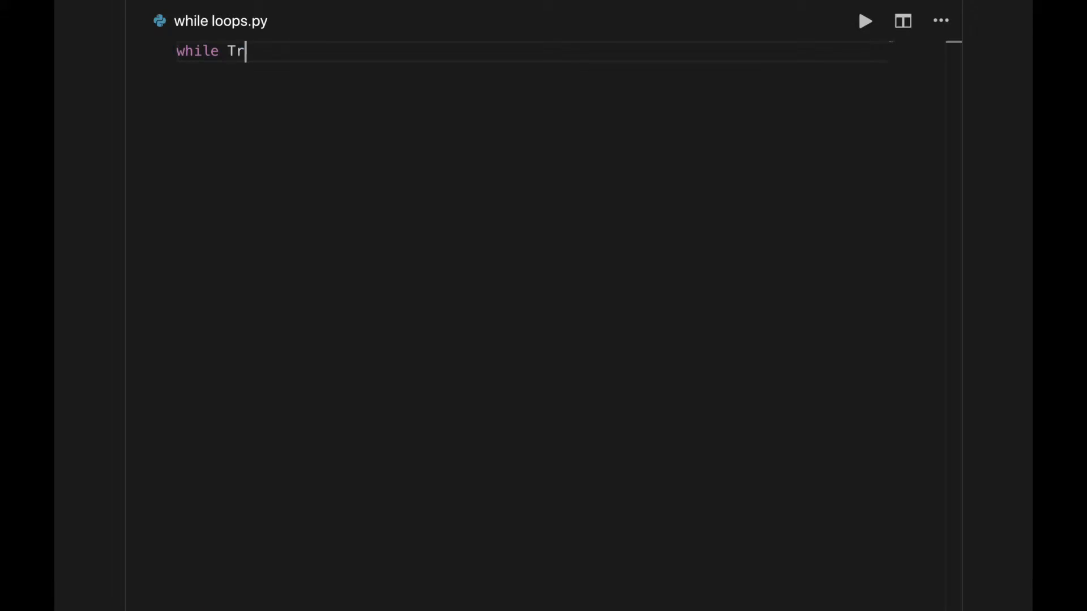
pyautogui.write('ue')
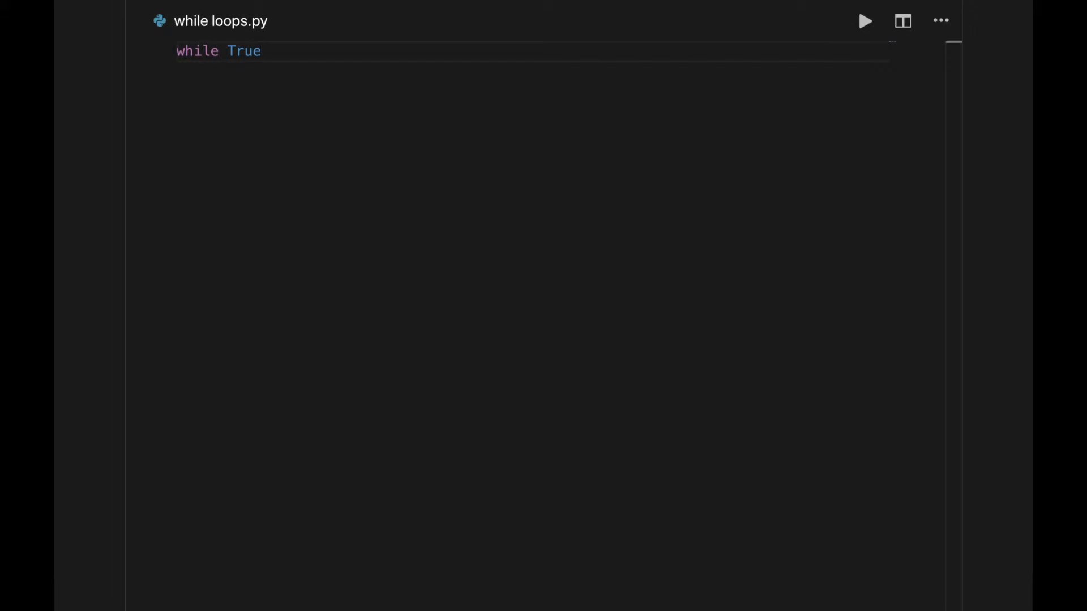
pyautogui.write(':')
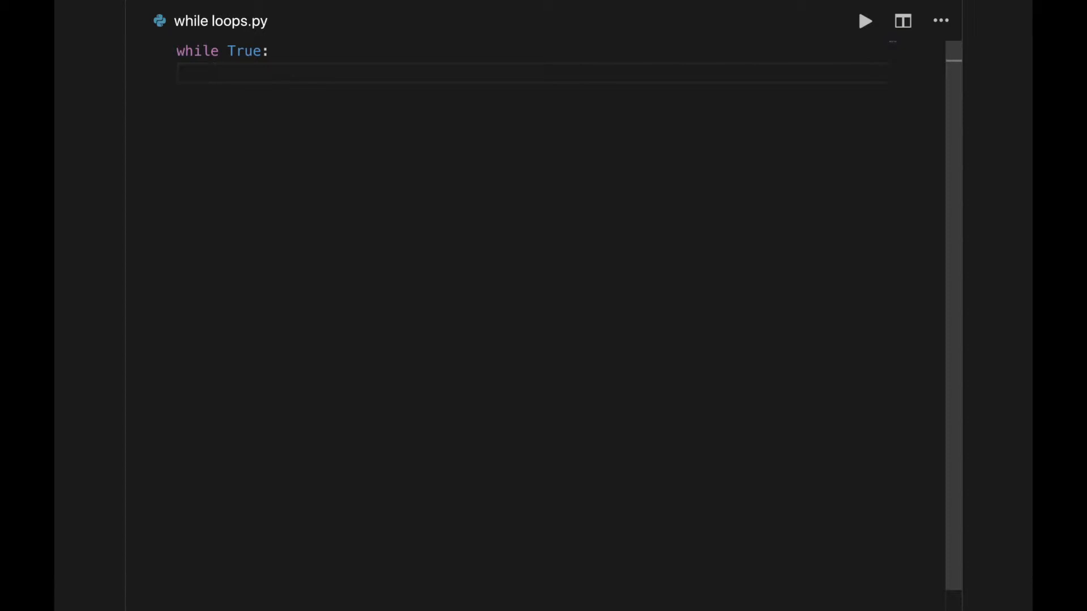
pyautogui.write("print('h")
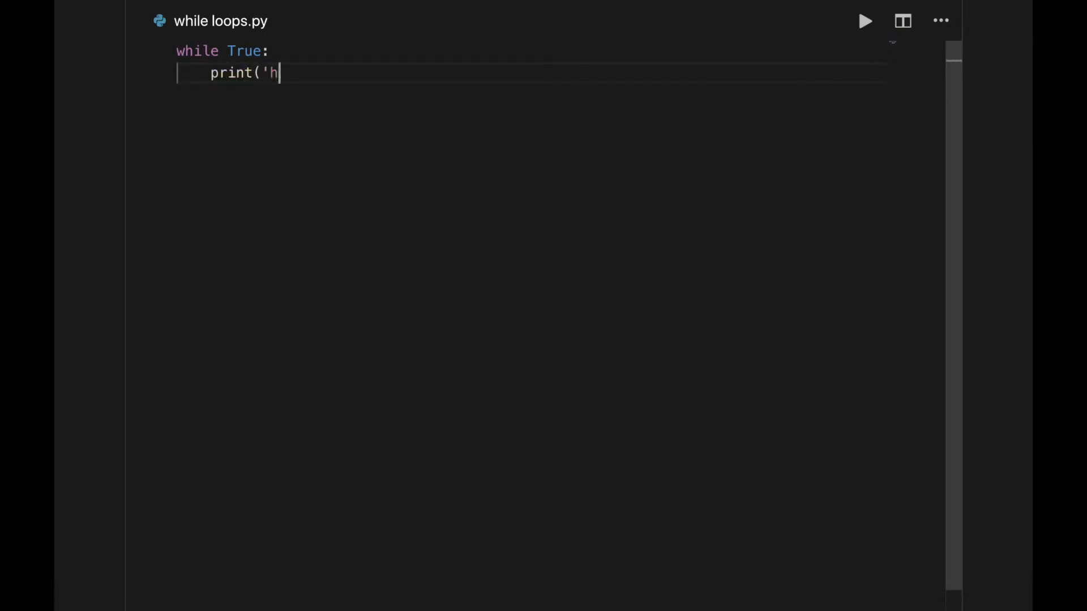
pyautogui.write("i')")
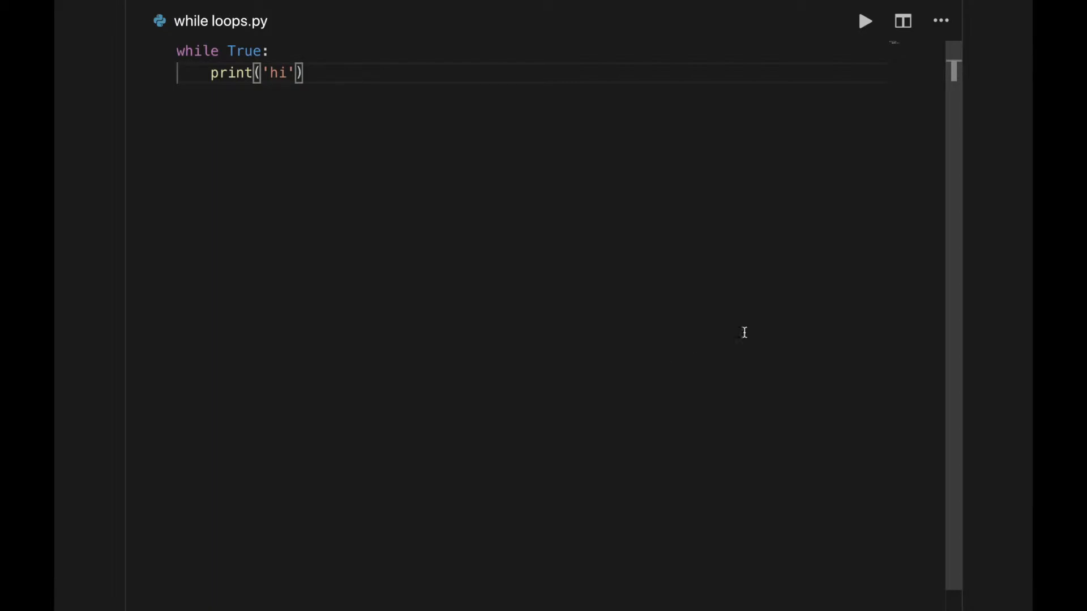
# Step: Run the file so 'hi' repeats, then interrupt the runaway loop with Ctrl+C
pyautogui.click(865, 21)
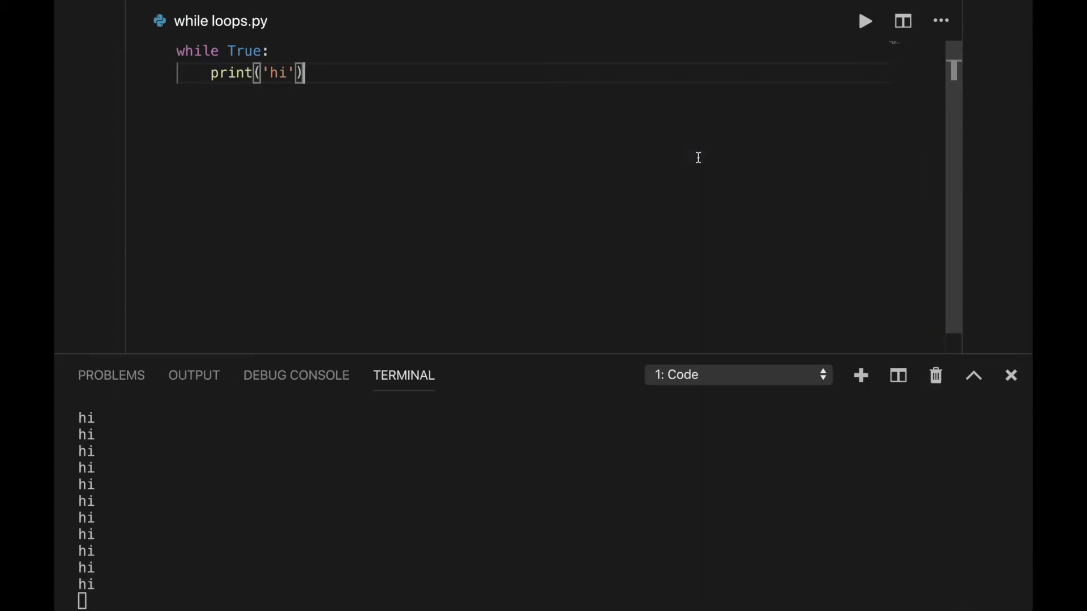
pyautogui.moveTo(612, 416)
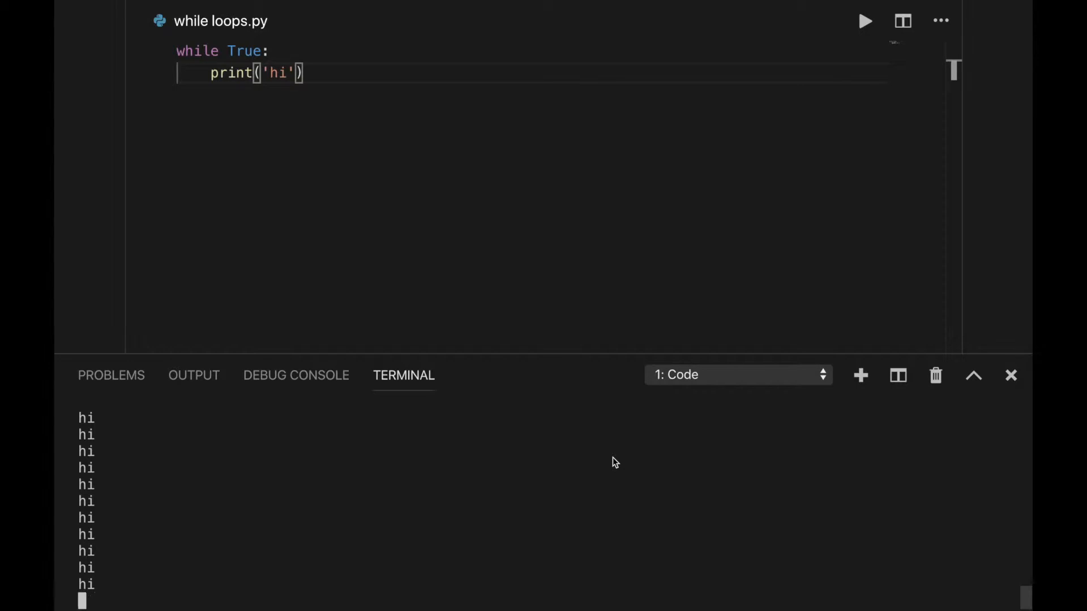
pyautogui.press('ctrl+c')
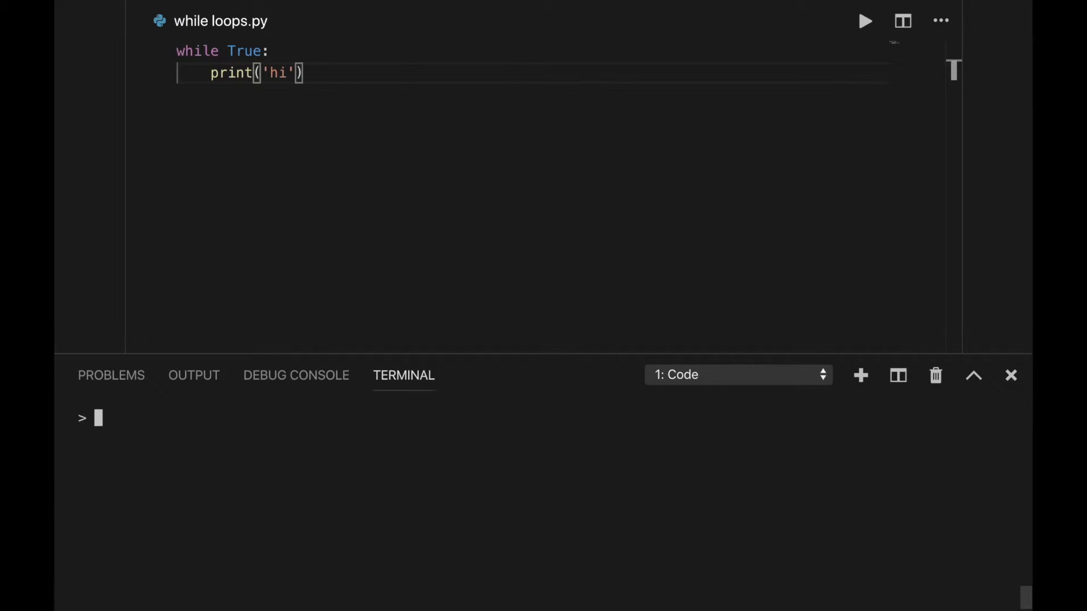
# Step: Run the count < 10 loop so the terminal prints 0 through 9 then 'done!'
pyautogui.click(1011, 375)
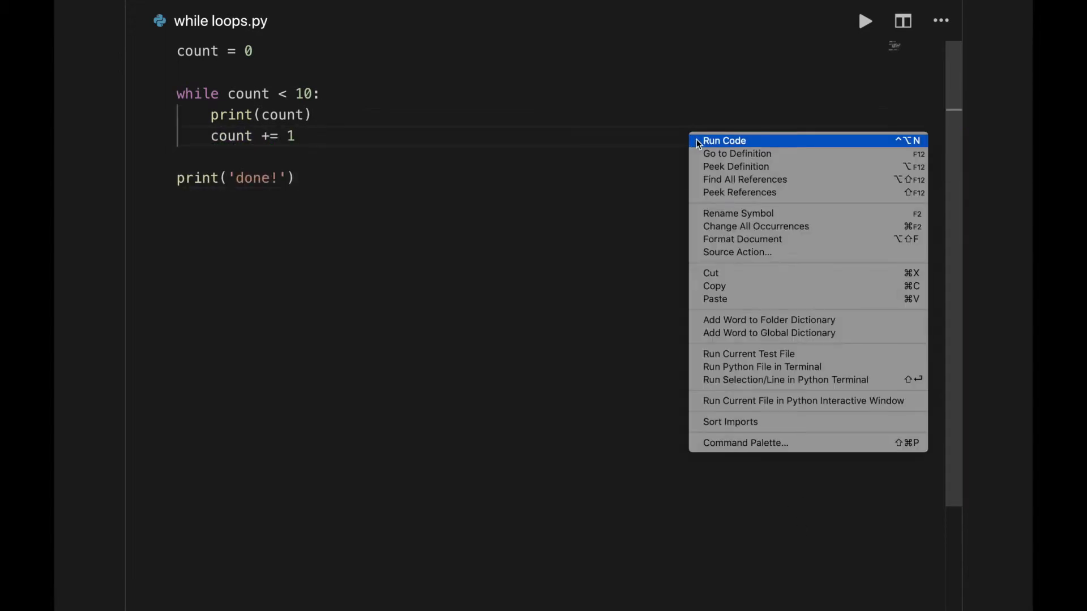
pyautogui.click(724, 140)
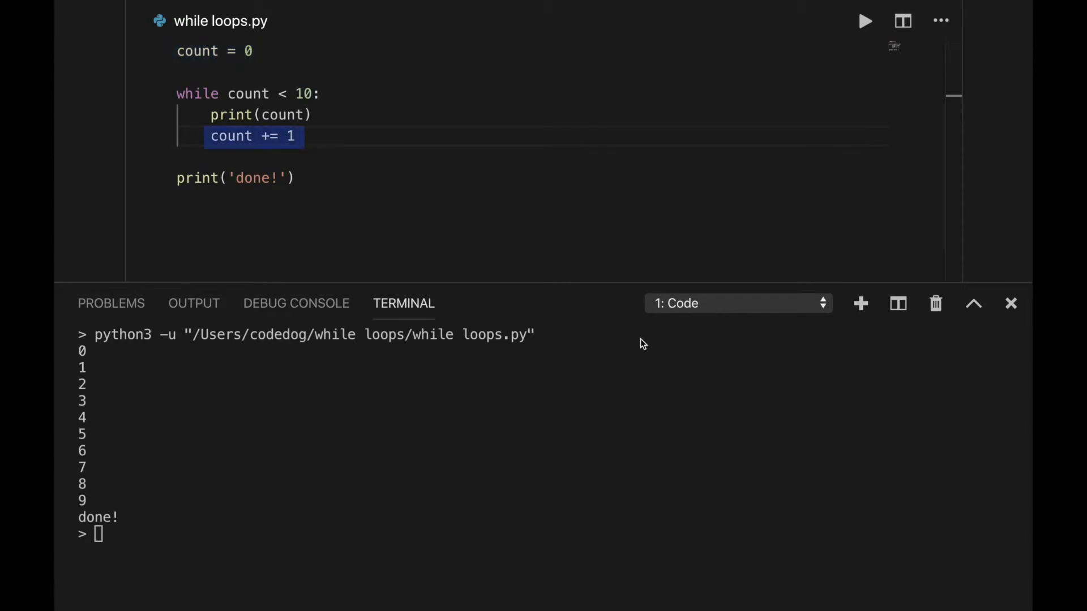
pyautogui.click(252, 136)
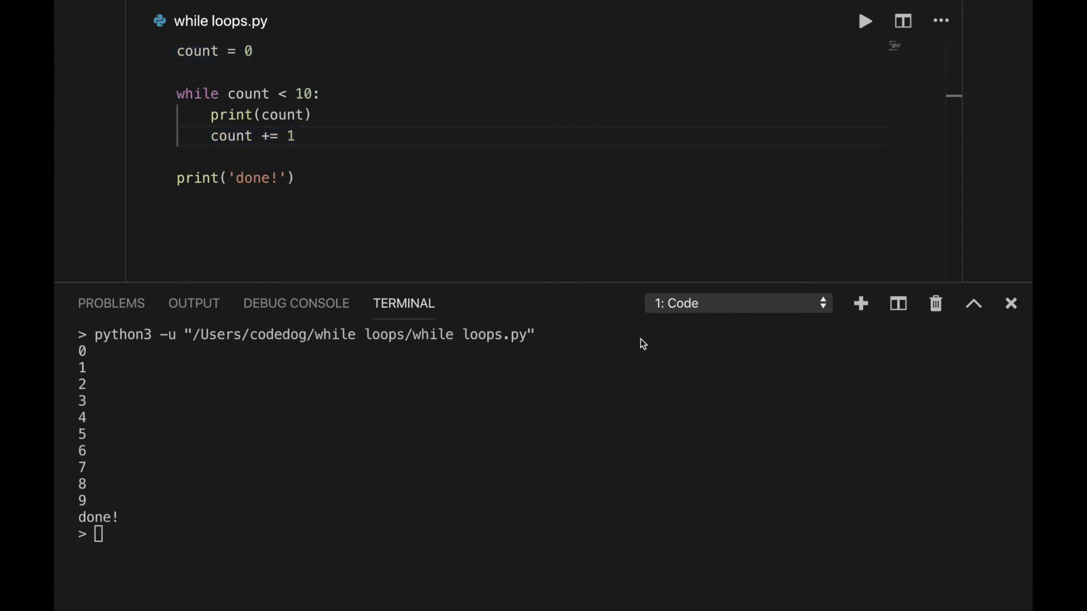
pyautogui.click(1011, 304)
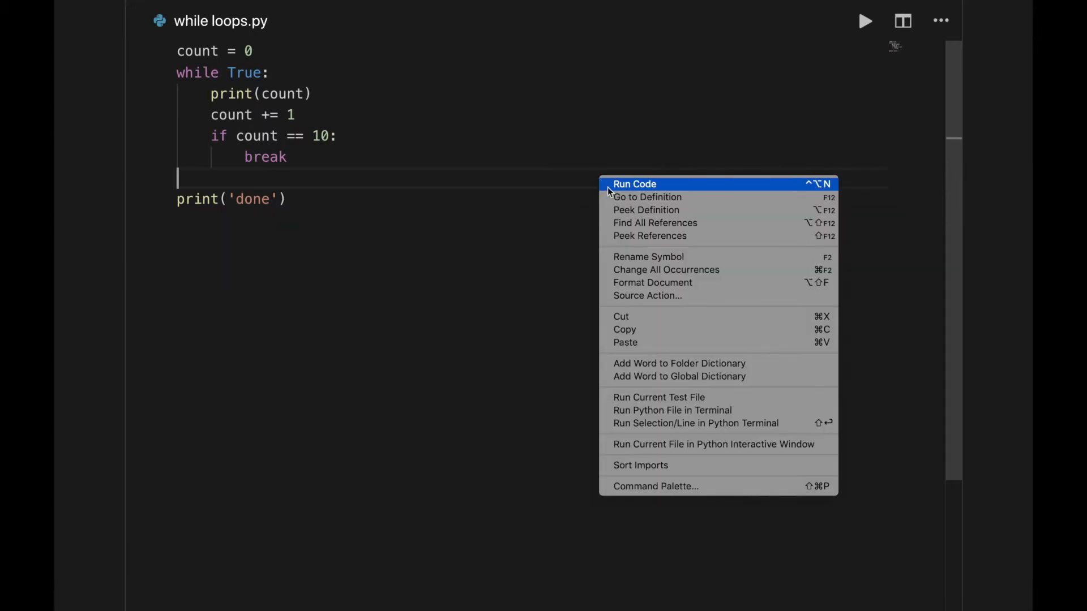
# Step: Run the while True version that breaks once count equals 10
pyautogui.click(634, 184)
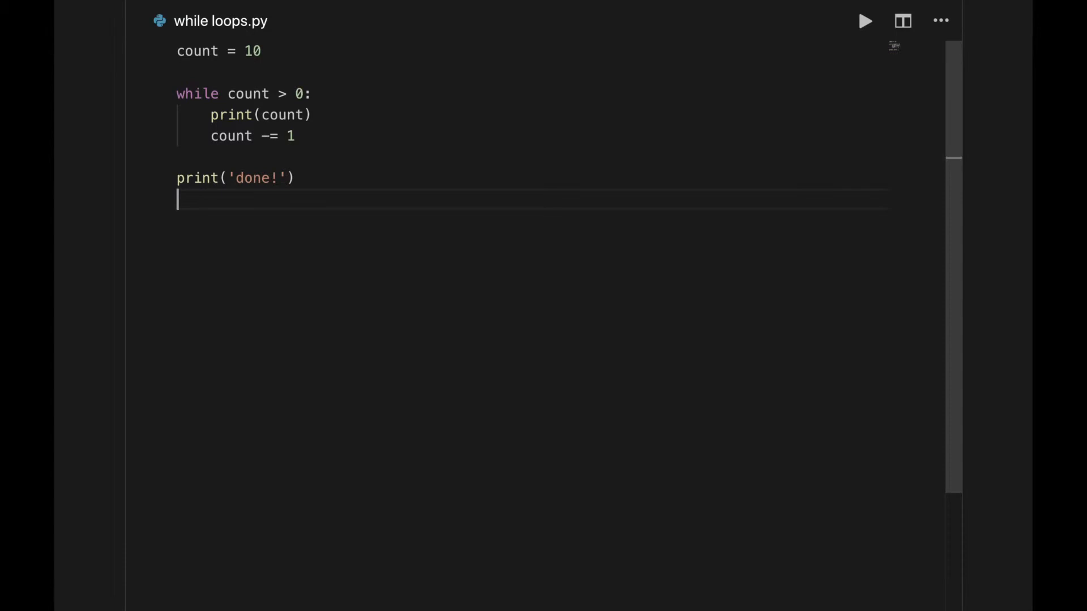
# Step: Run the countdown from 10, then change the decrement step to 2 and rerun
pyautogui.doubleClick(197, 51)
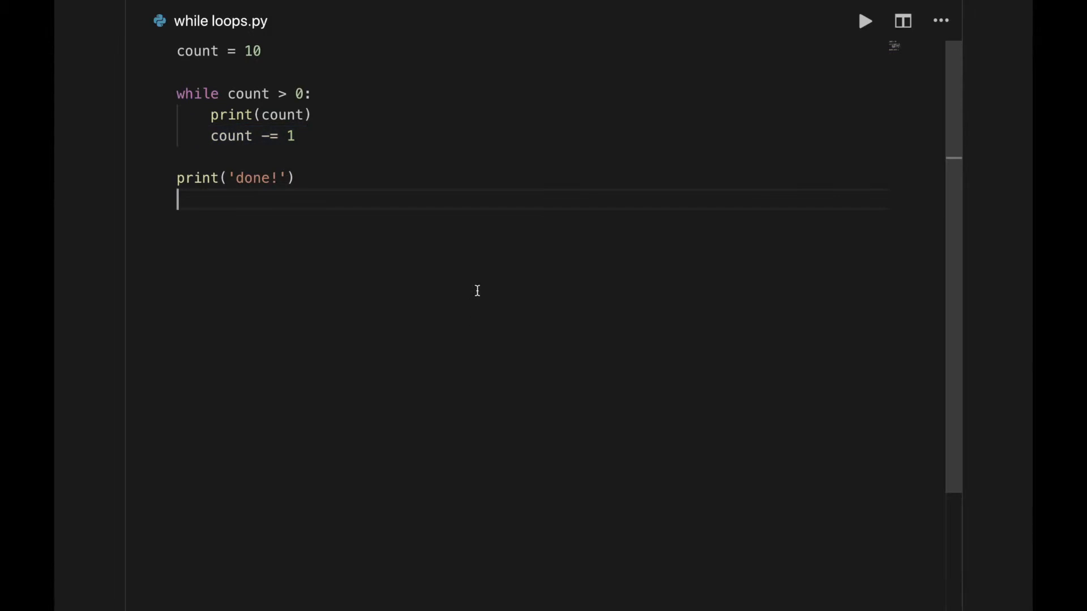
pyautogui.moveTo(222, 94); pyautogui.dragTo(320, 94)
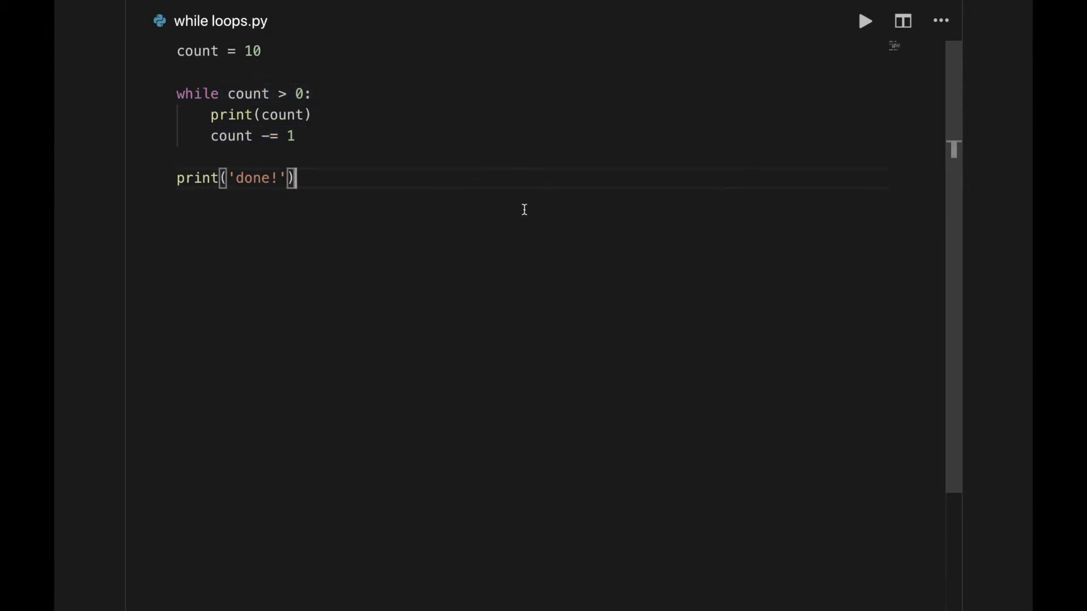
pyautogui.click(863, 21)
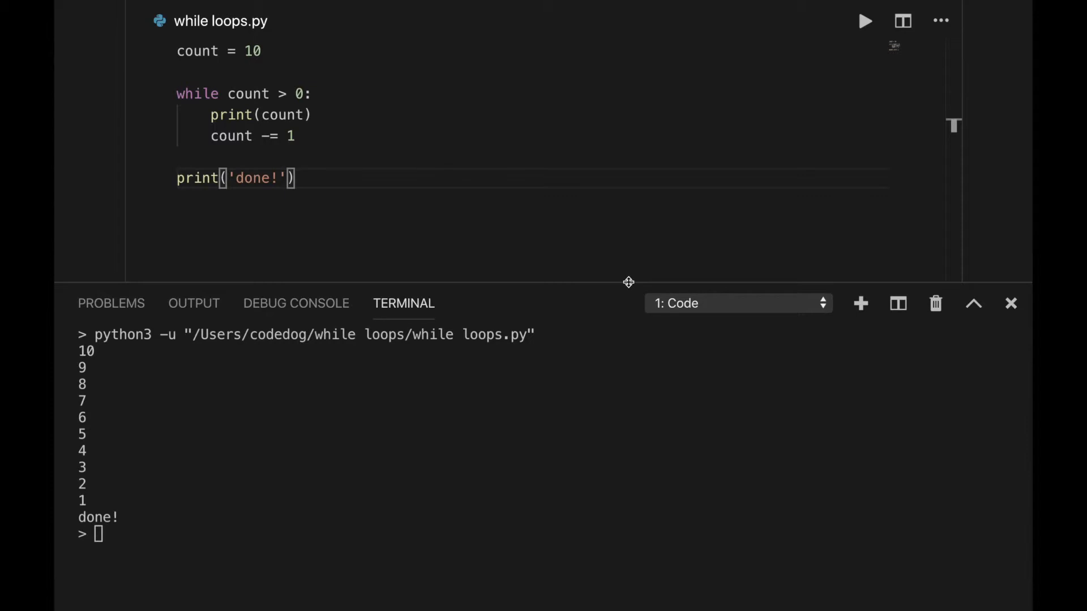
pyautogui.click(295, 136)
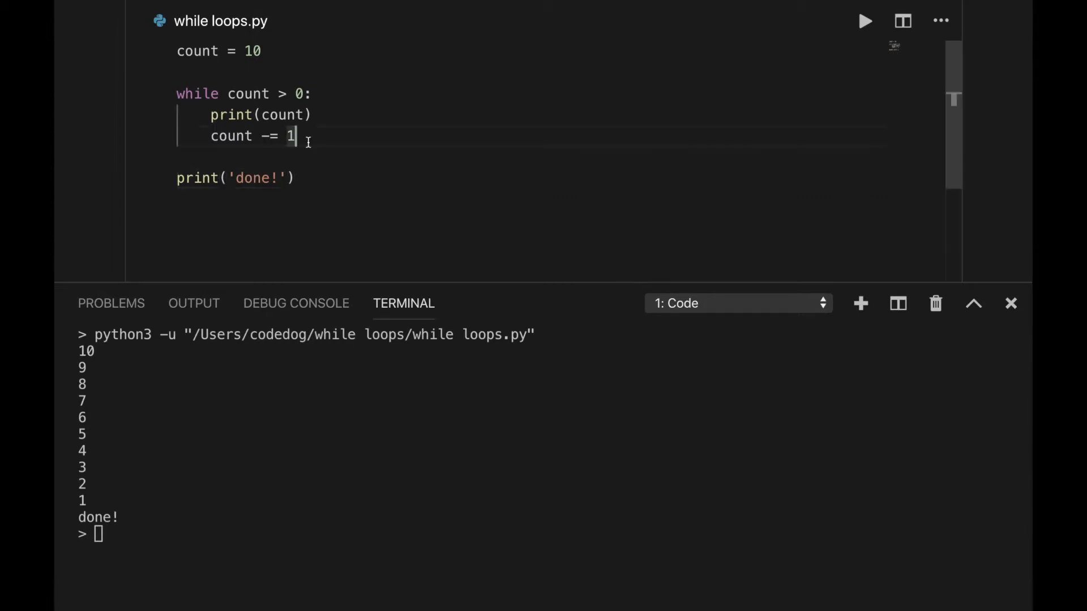
pyautogui.write('2')
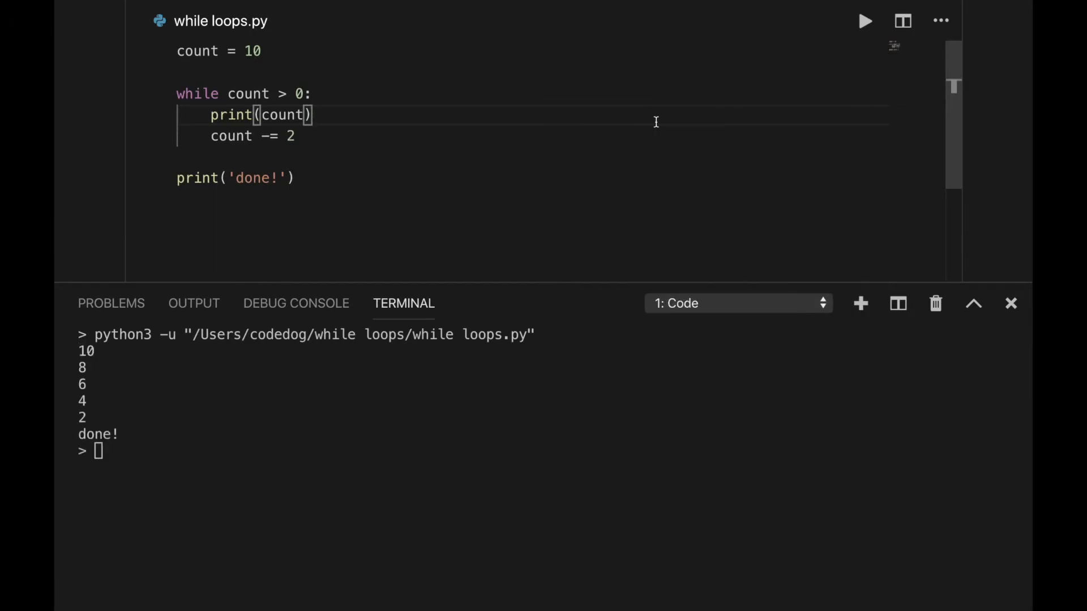
pyautogui.moveTo(294, 101)
pyautogui.write('=')
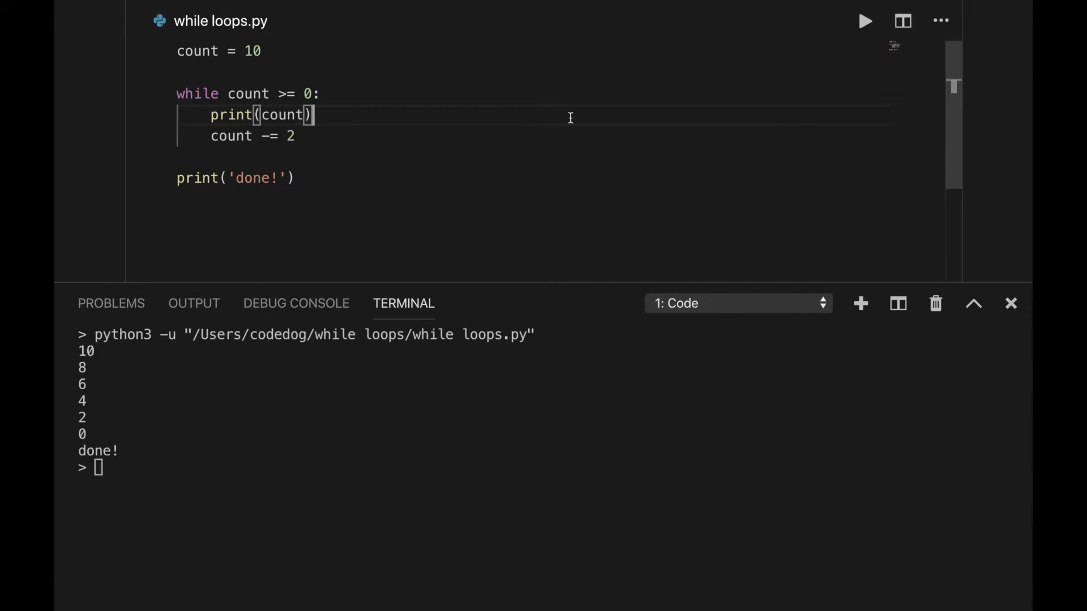
pyautogui.click(1011, 303)
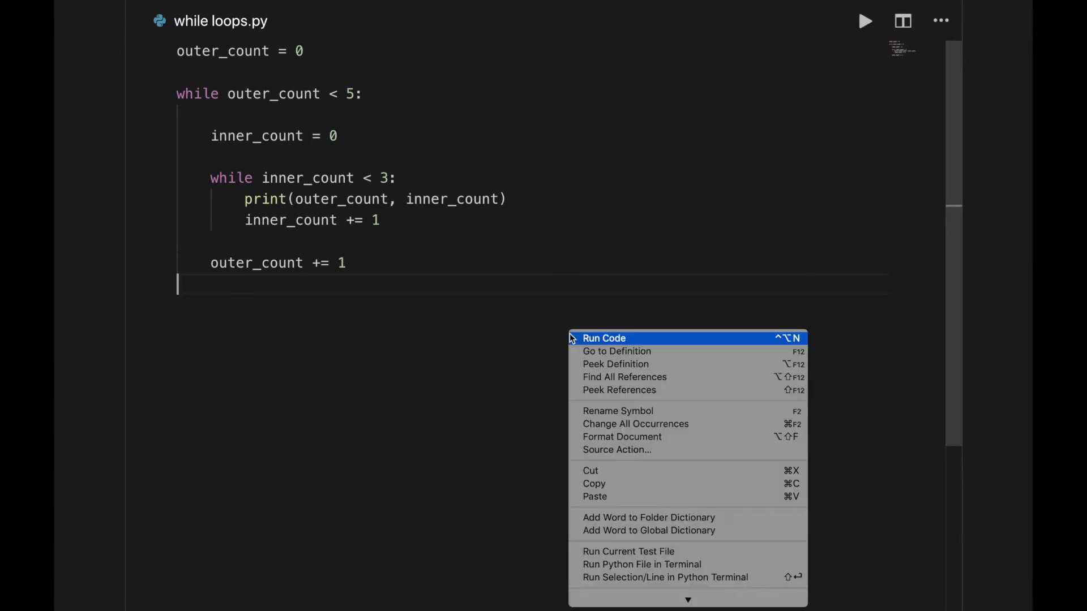
# Step: Run the nested outer/inner loops, printing pairs 0 0 through 4 2, and review the output
pyautogui.click(603, 339)
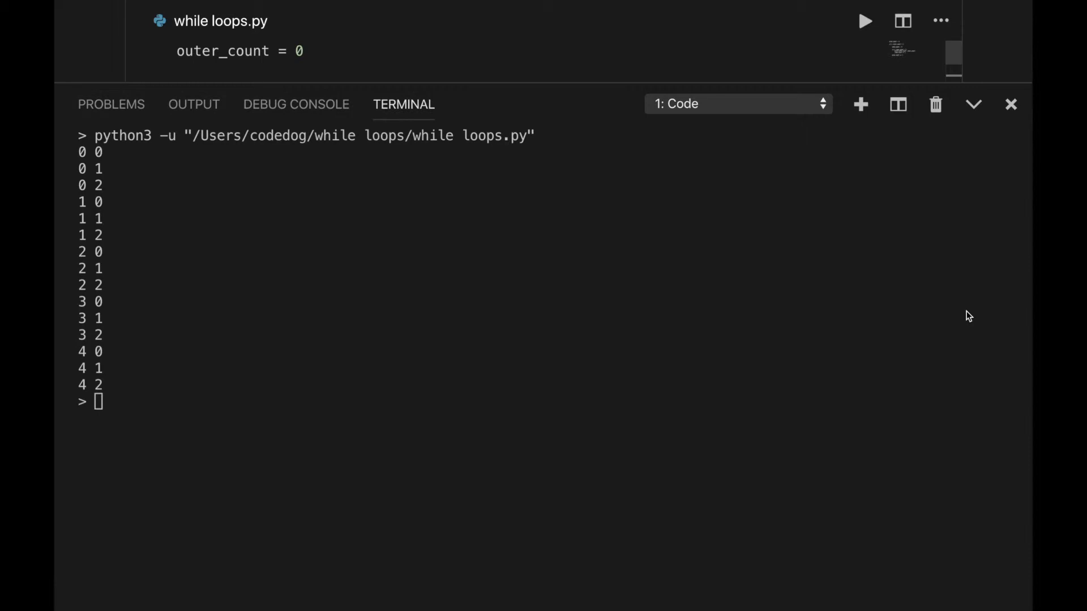
pyautogui.moveTo(81, 152); pyautogui.dragTo(81, 385)
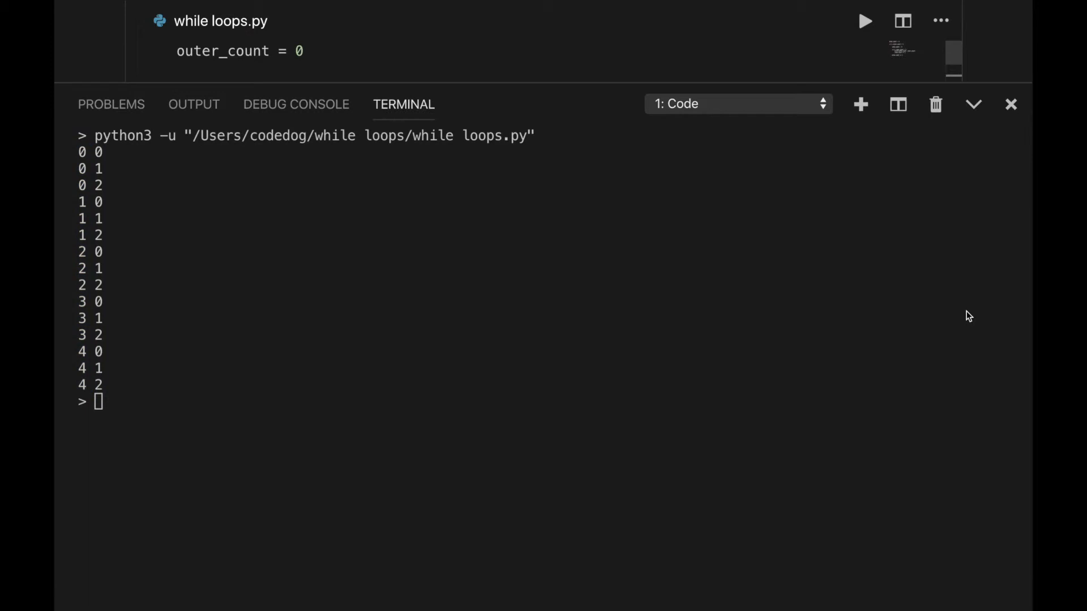
pyautogui.moveTo(94, 151); pyautogui.dragTo(104, 368)
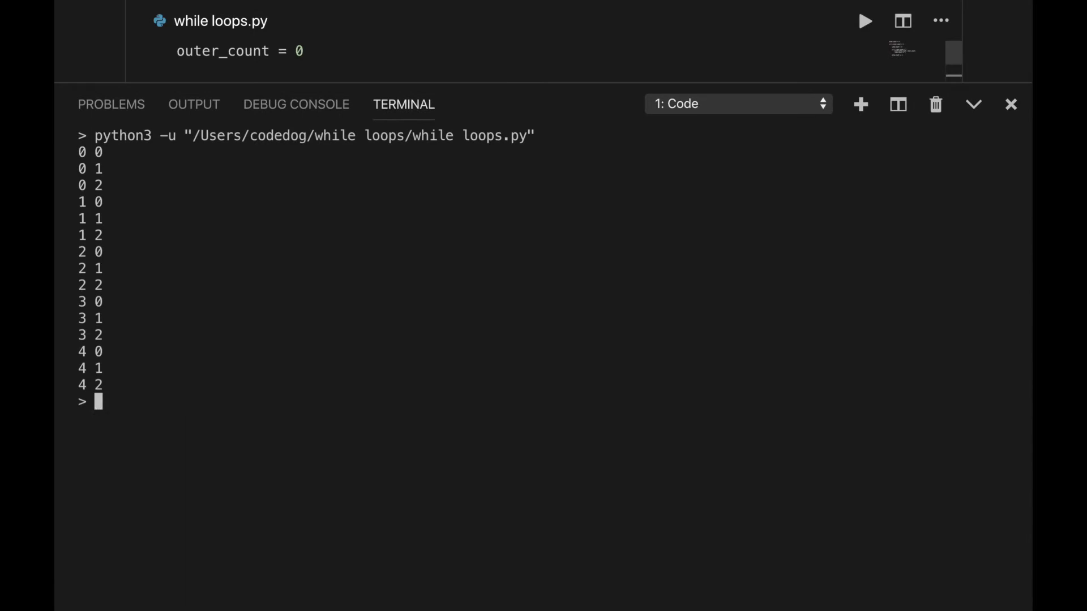
# Step: Change the print to an f-string multiplying outer_count by inner_count
pyautogui.click(1011, 104)
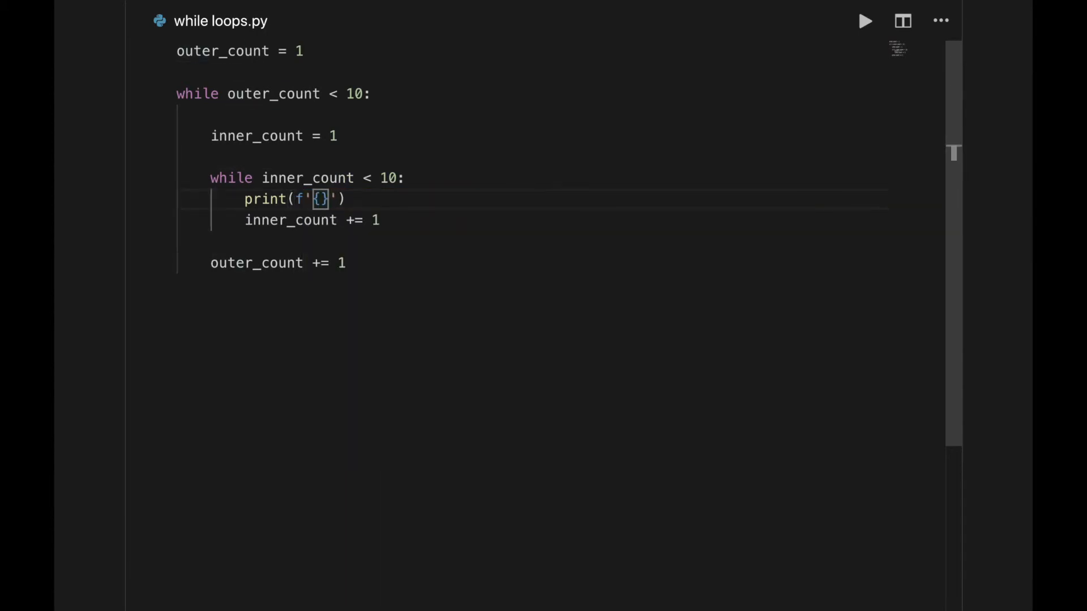
pyautogui.write('{outer_count} x {inner_count} =')
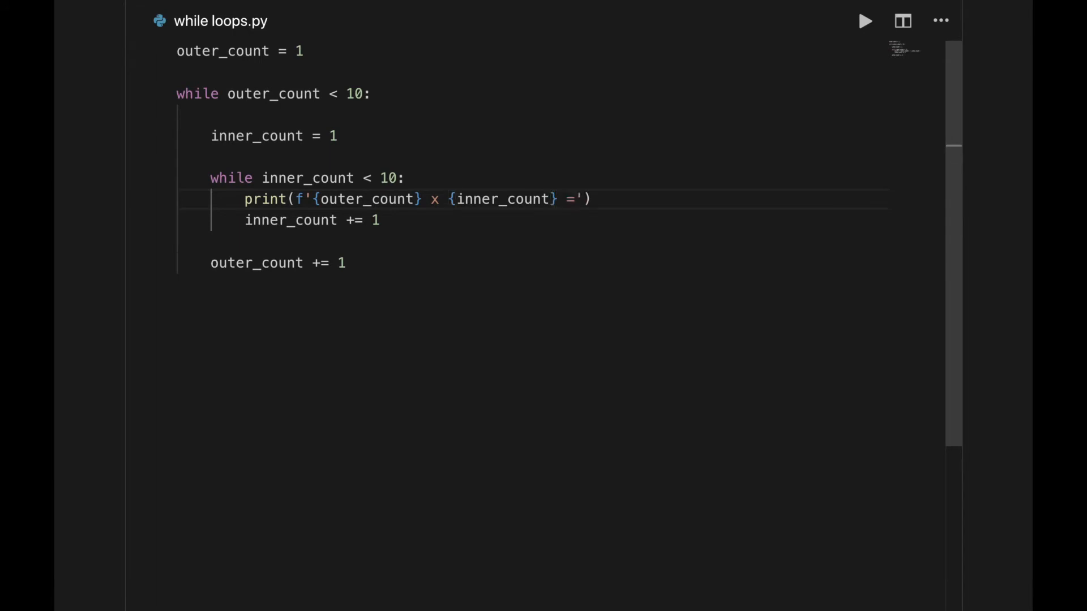
pyautogui.write('{outer_count }')
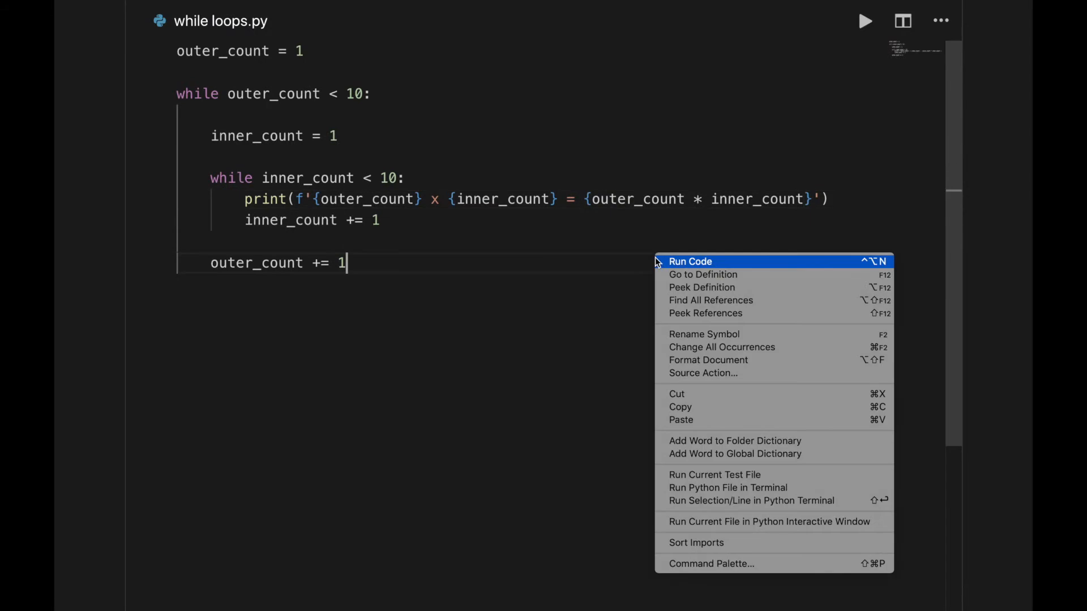
# Step: Run the script and scroll through the multiplication table down to 9 x 9 = 81
pyautogui.click(689, 262)
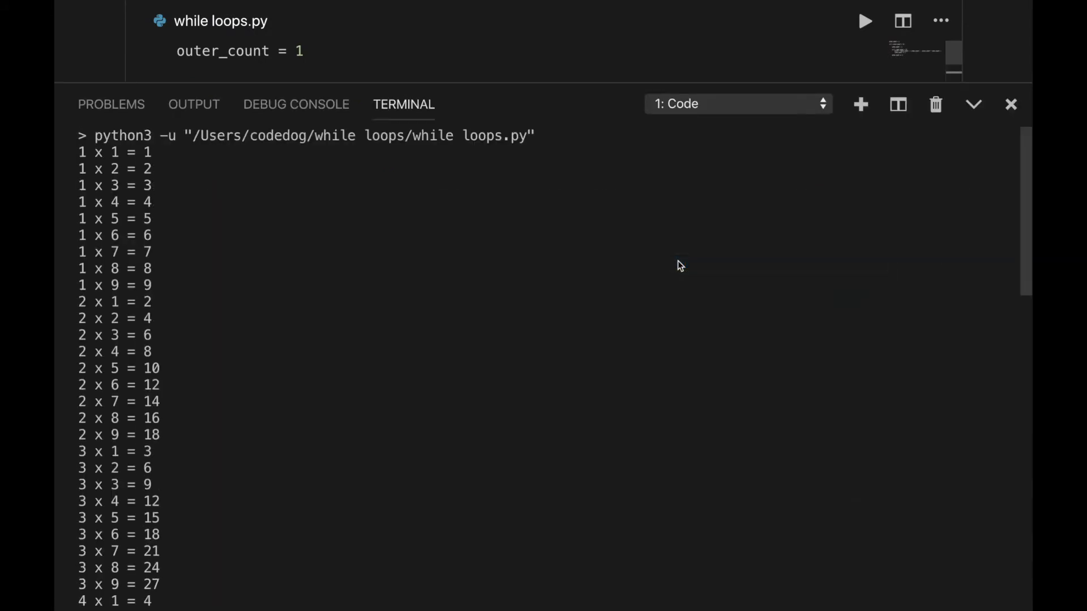
pyautogui.scroll(-3)
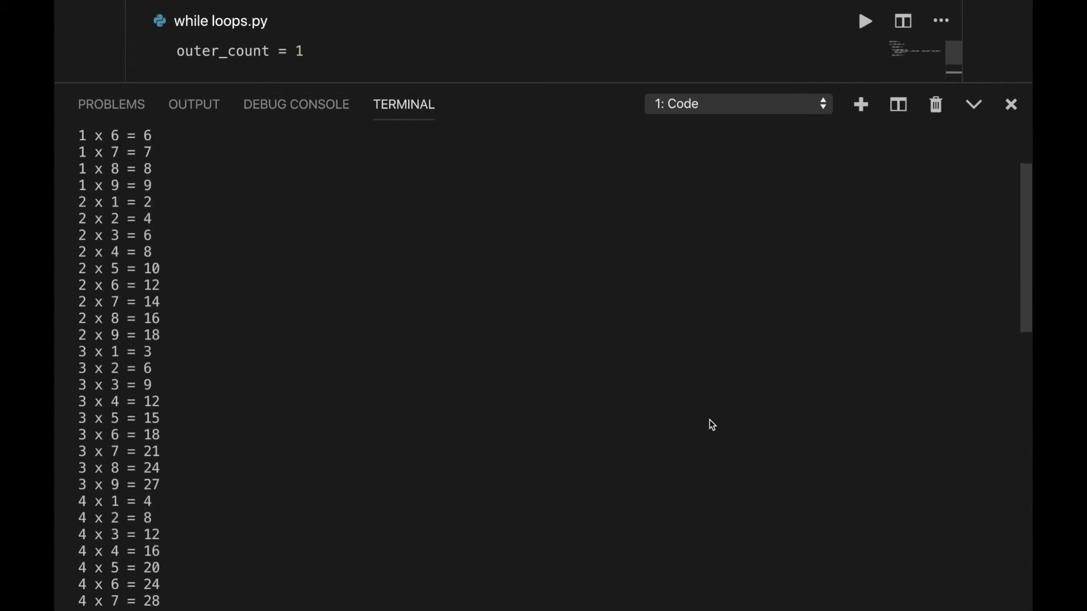
pyautogui.scroll(-3)
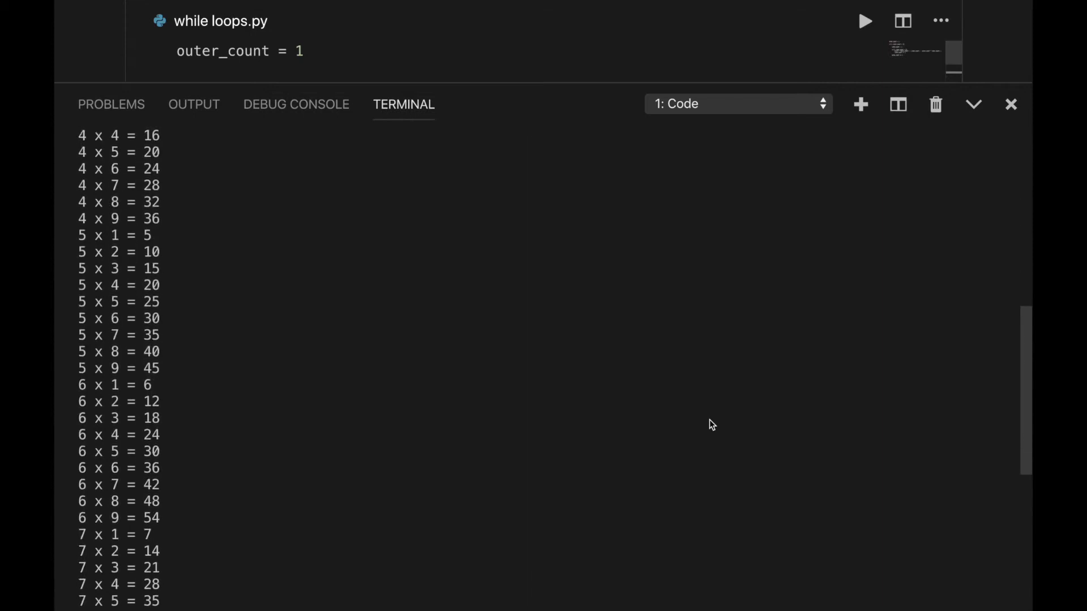
pyautogui.scroll(-3)
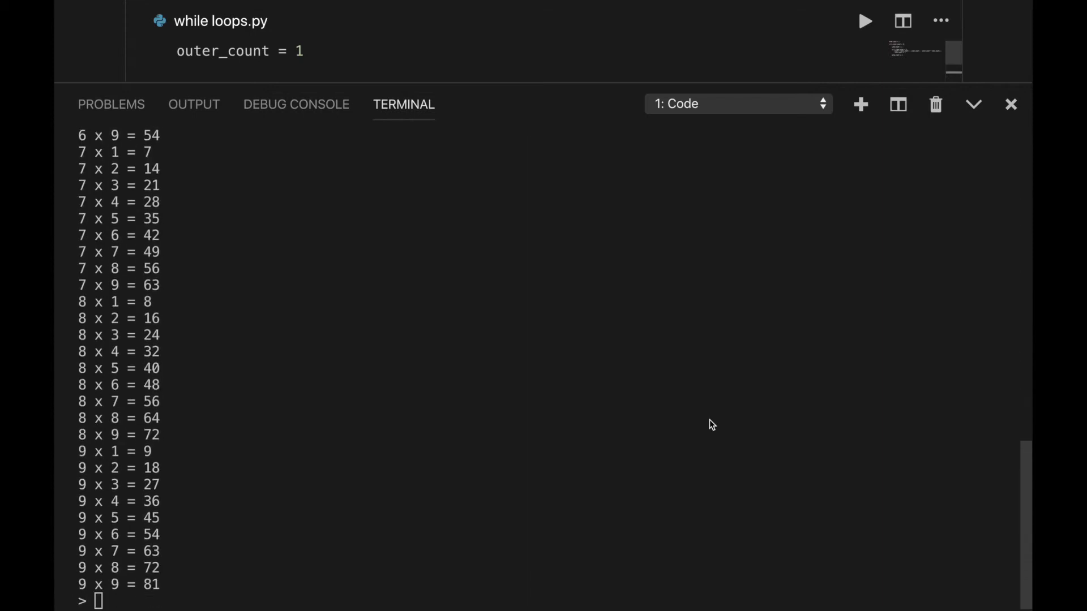
pyautogui.click(1010, 104)
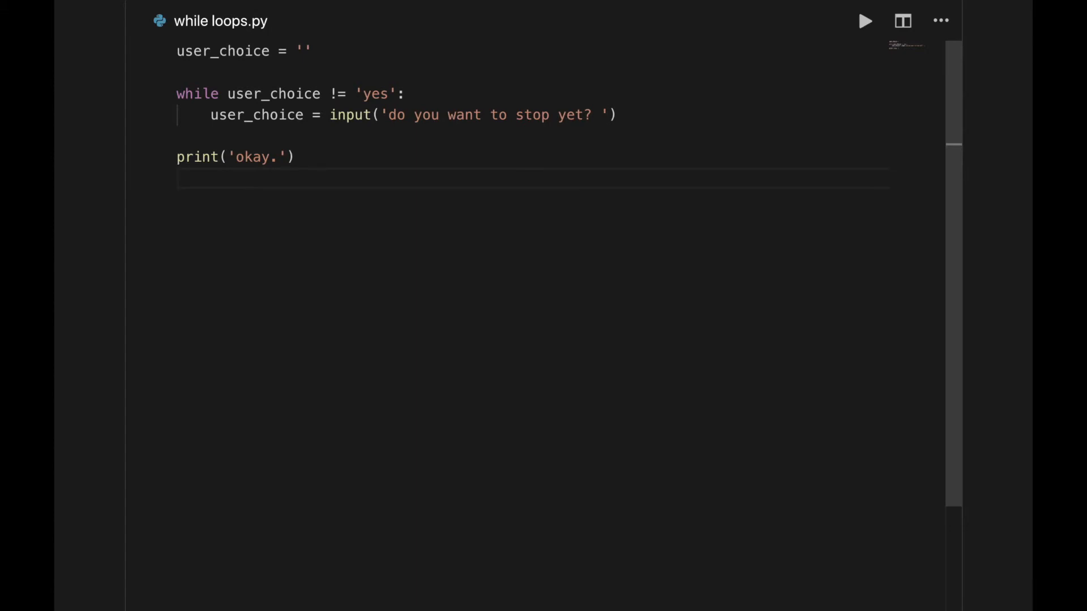
# Step: Run the input loop and answer 'no', 'no', then 'ah' at the stop prompts
pyautogui.tripleClick(243, 50)
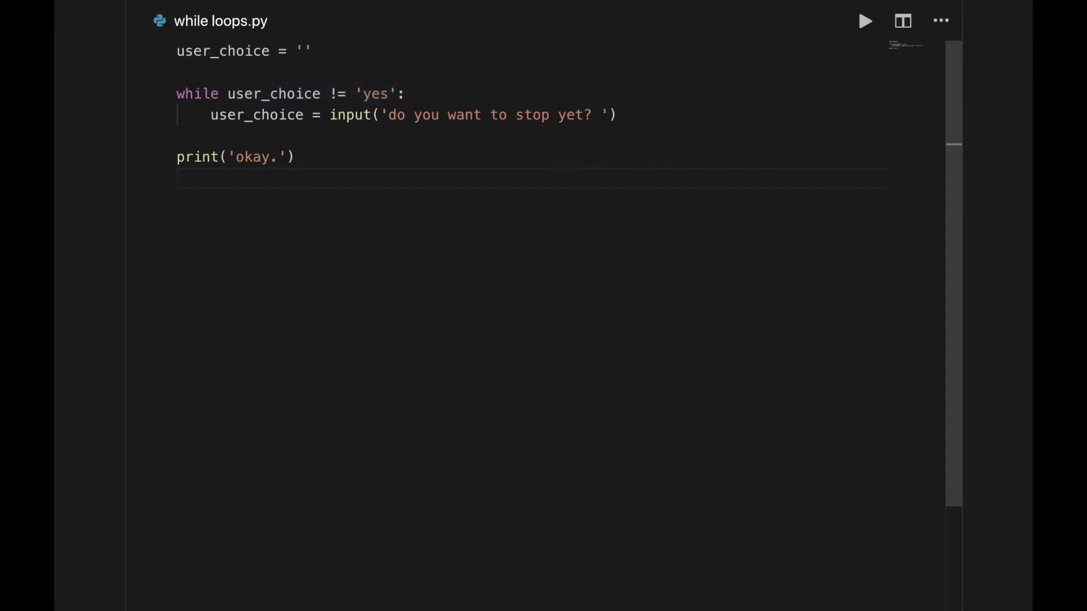
pyautogui.click(865, 21)
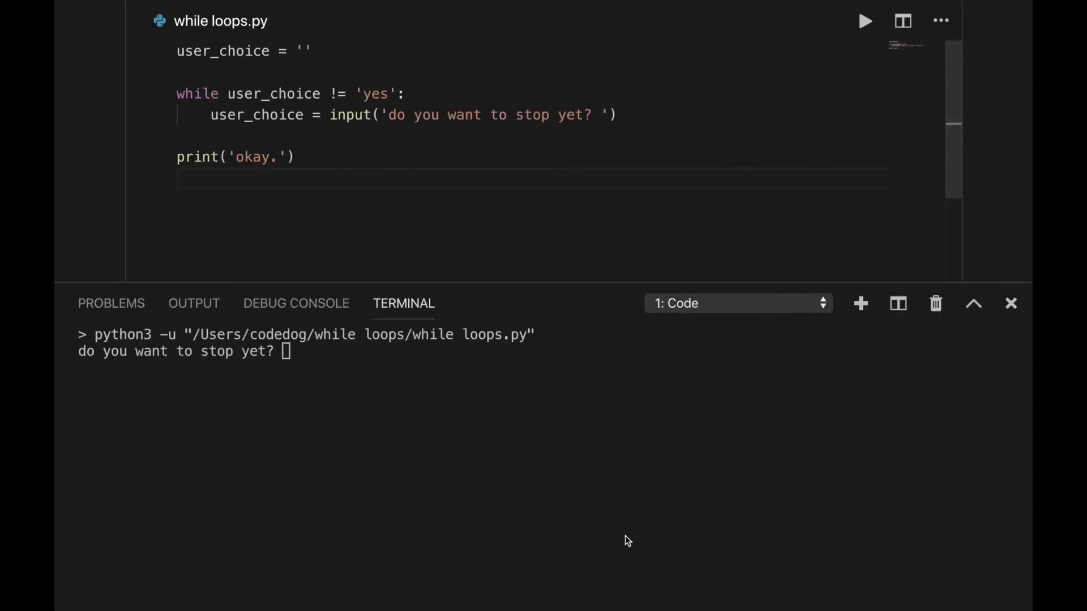
pyautogui.write('no')
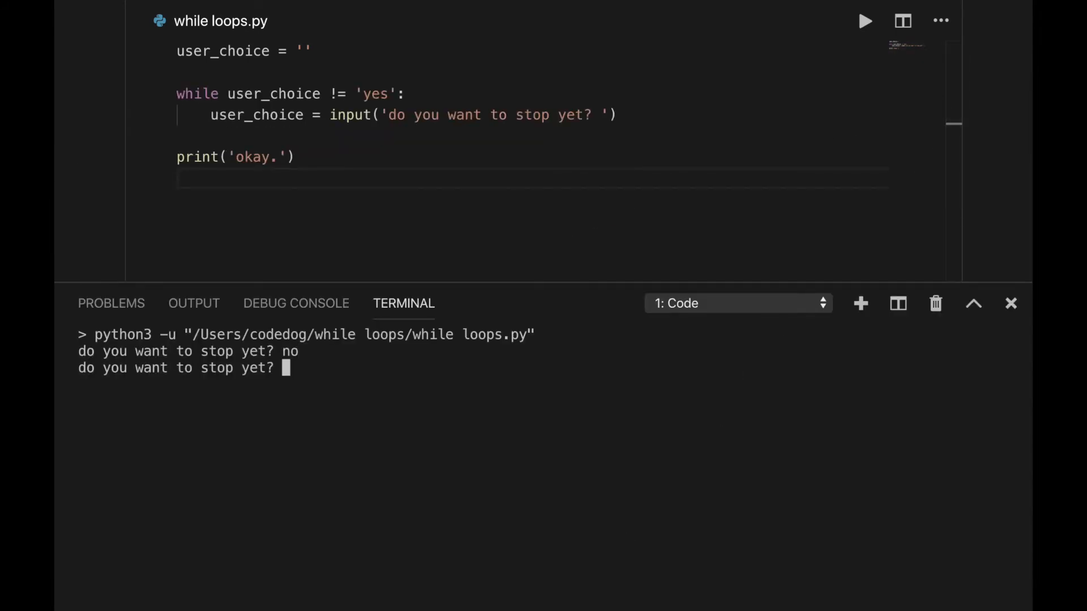
pyautogui.write('no')
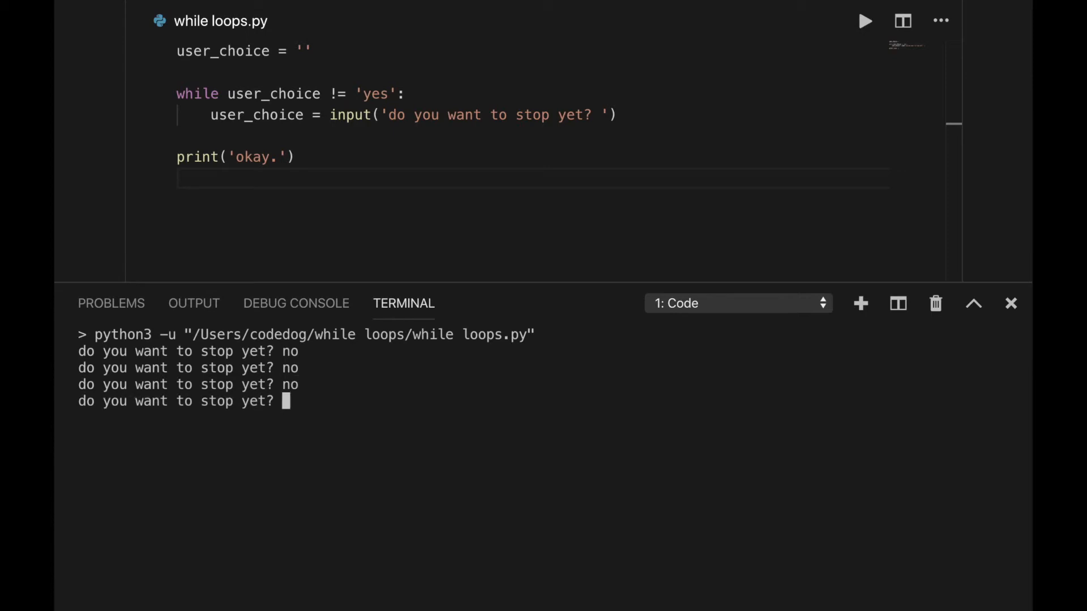
pyautogui.write('ah')
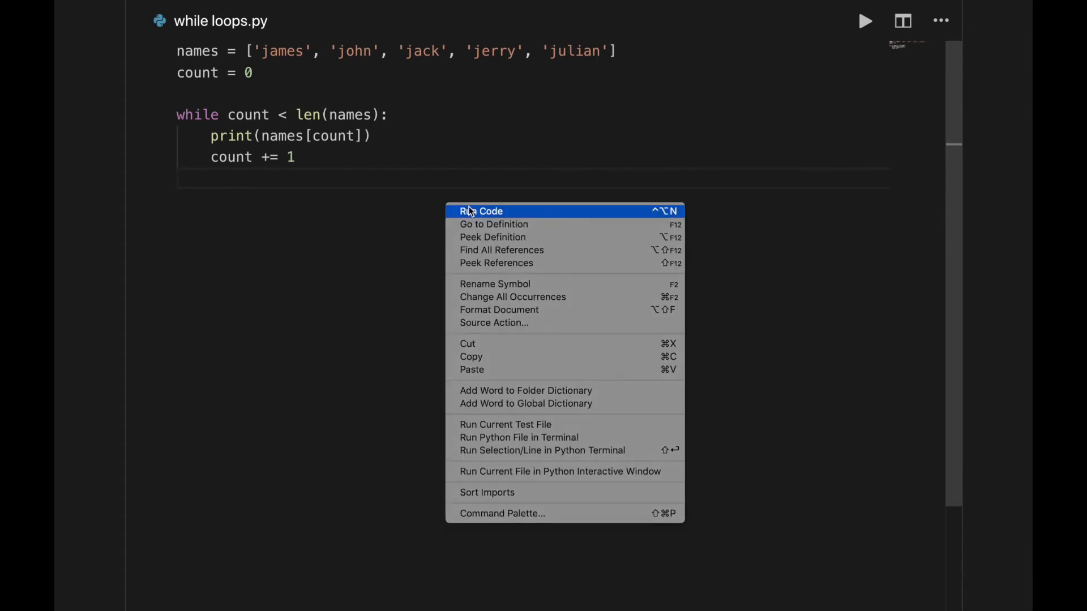
# Step: Run the loop that prints james, john, jack, jerry and julian by index
pyautogui.click(480, 212)
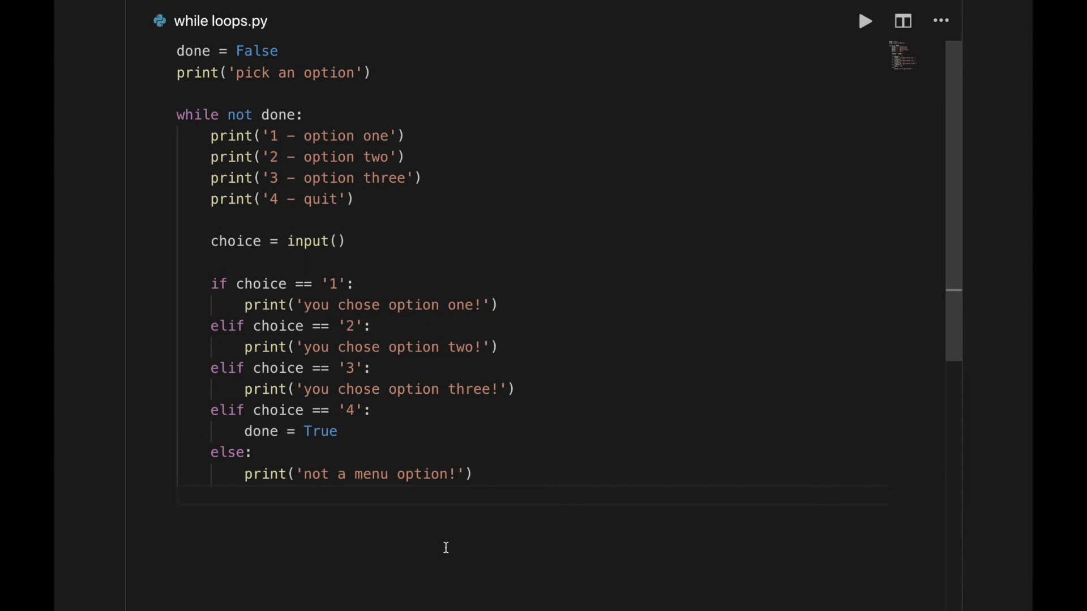
# Step: Select parts of the menu loop code, then run it via the context menu's Run Code
pyautogui.moveTo(210, 134); pyautogui.dragTo(353, 199)
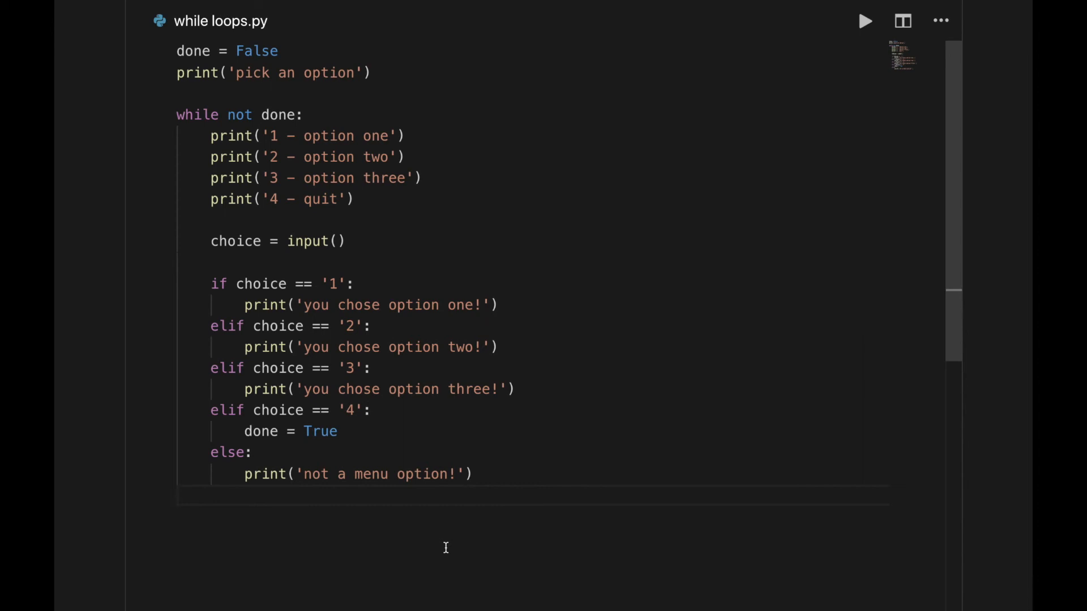
pyautogui.moveTo(211, 410); pyautogui.dragTo(338, 432)
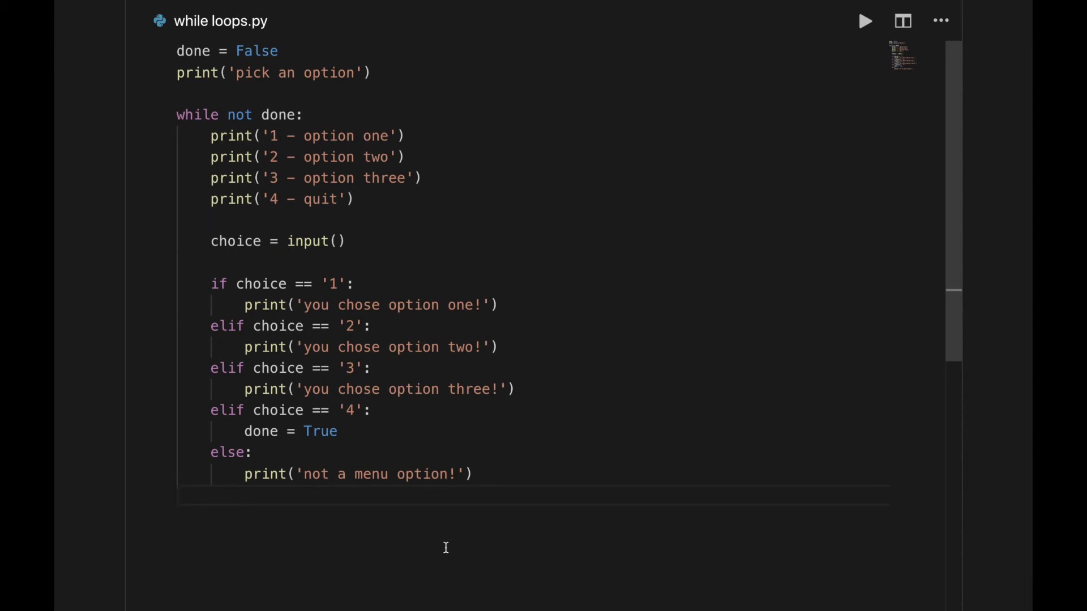
pyautogui.rightClick(333, 156)
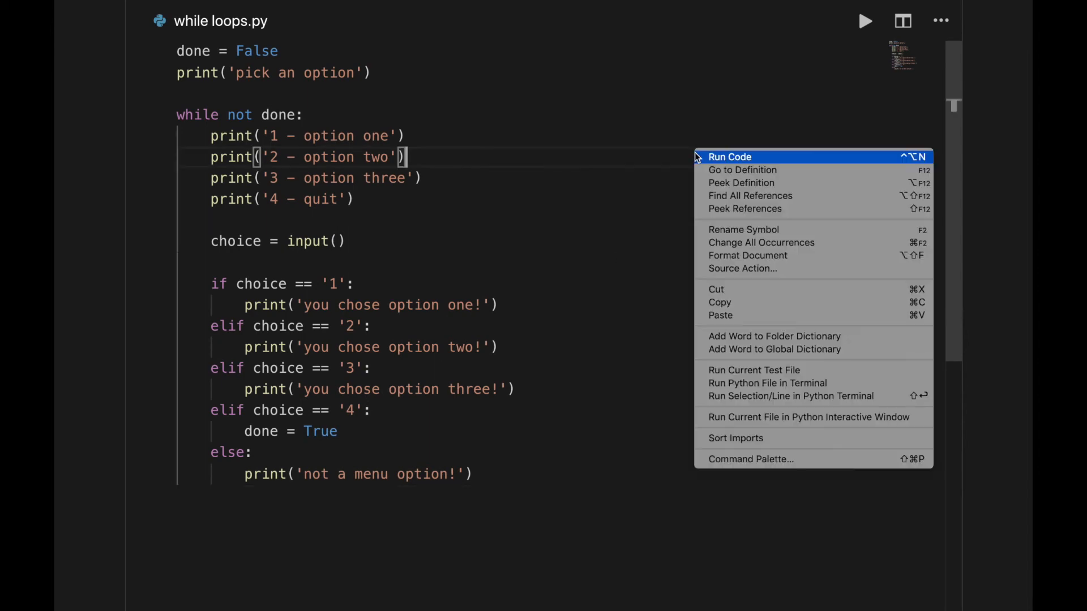
pyautogui.click(729, 157)
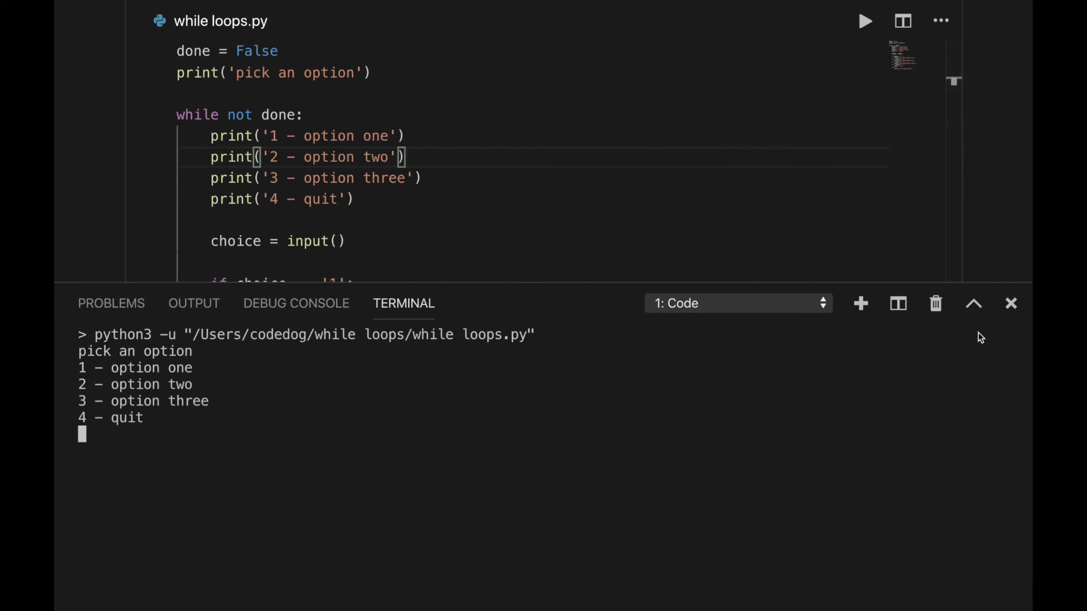
# Step: Enlarge the terminal and answer the menu prompts with 2 then 3
pyautogui.click(974, 303)
pyautogui.write('1')
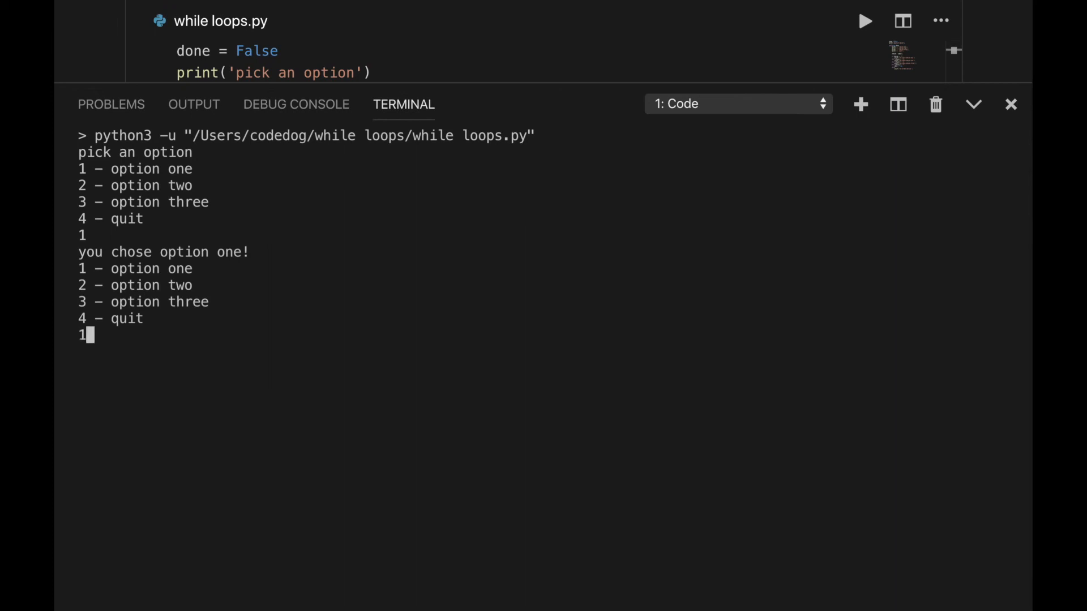
pyautogui.write('2')
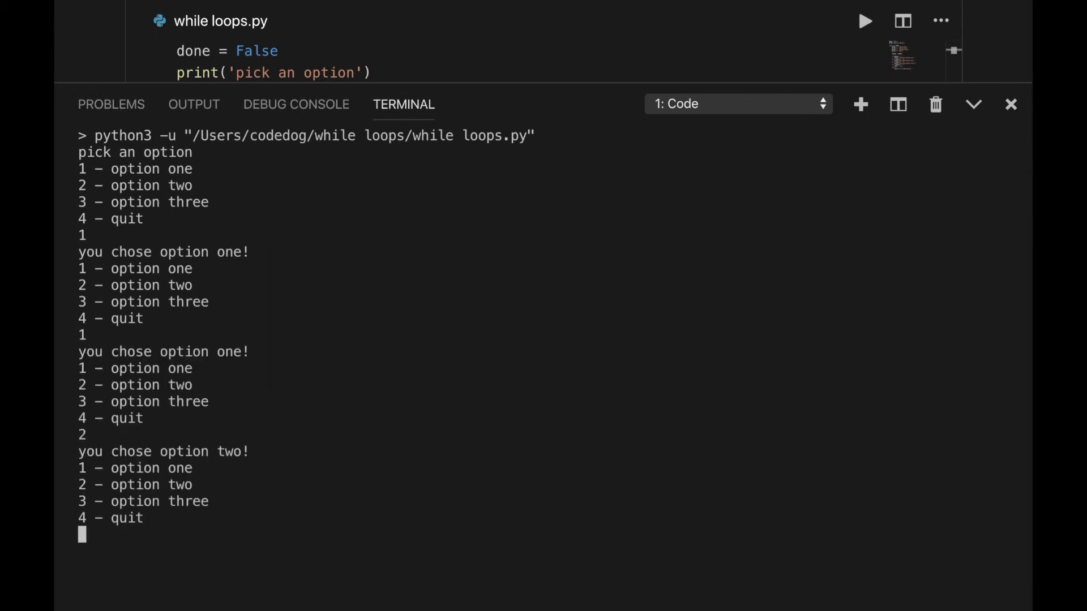
pyautogui.write('3')
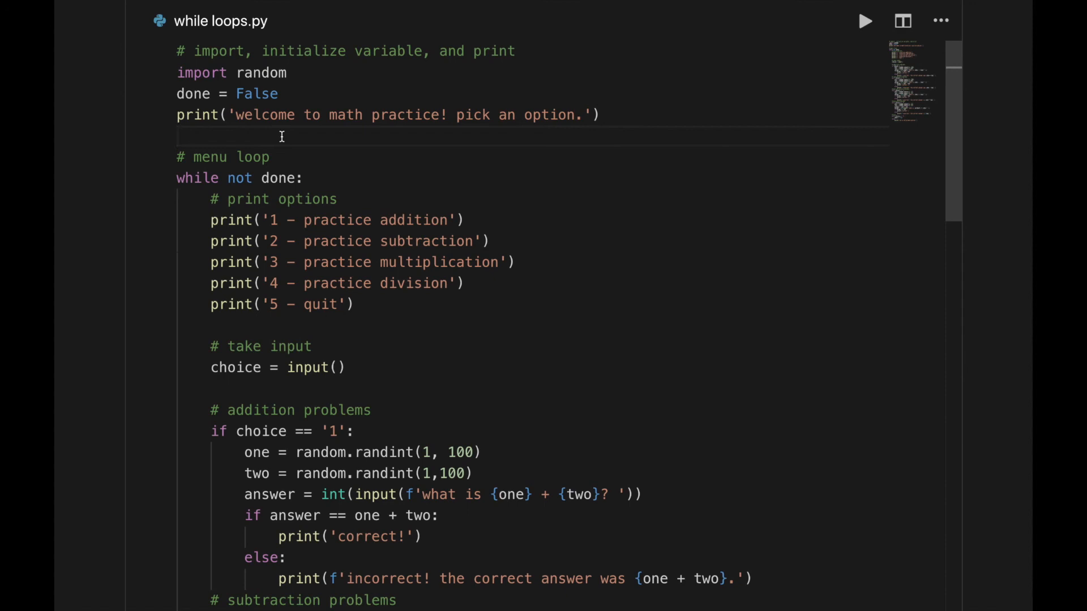
pyautogui.moveTo(734, 291)
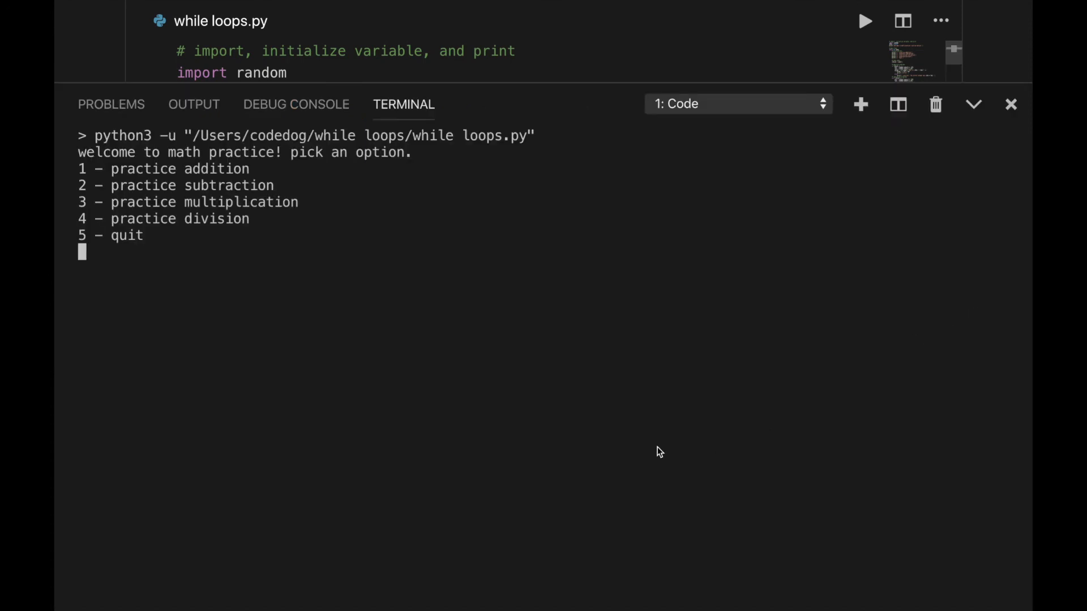
# Step: Answer the addition and subtraction questions in the math practice program (1, 158, 2, 3)
pyautogui.write('1')
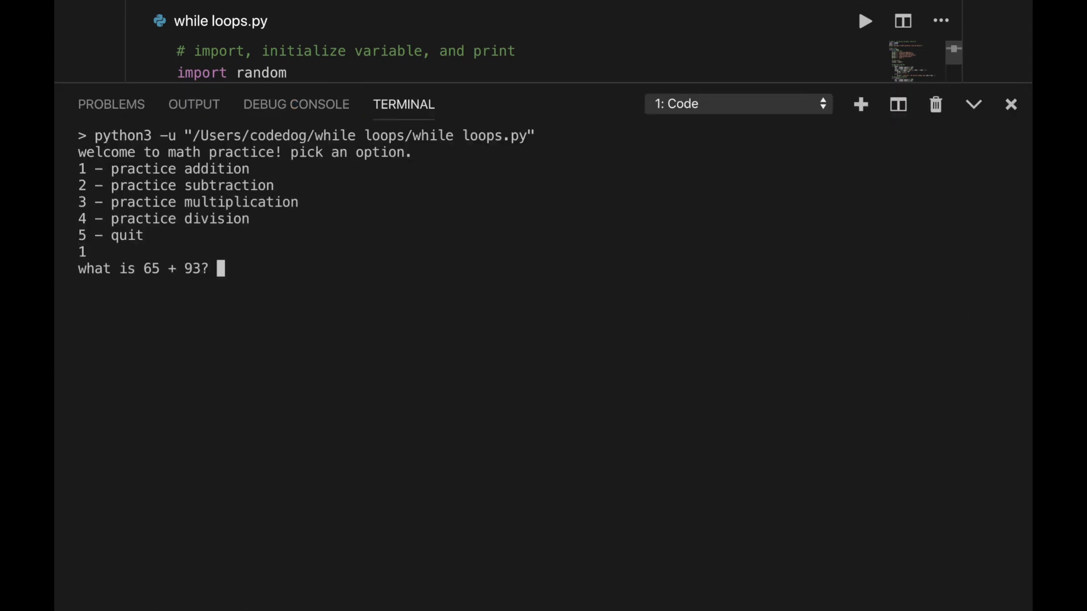
pyautogui.write('158')
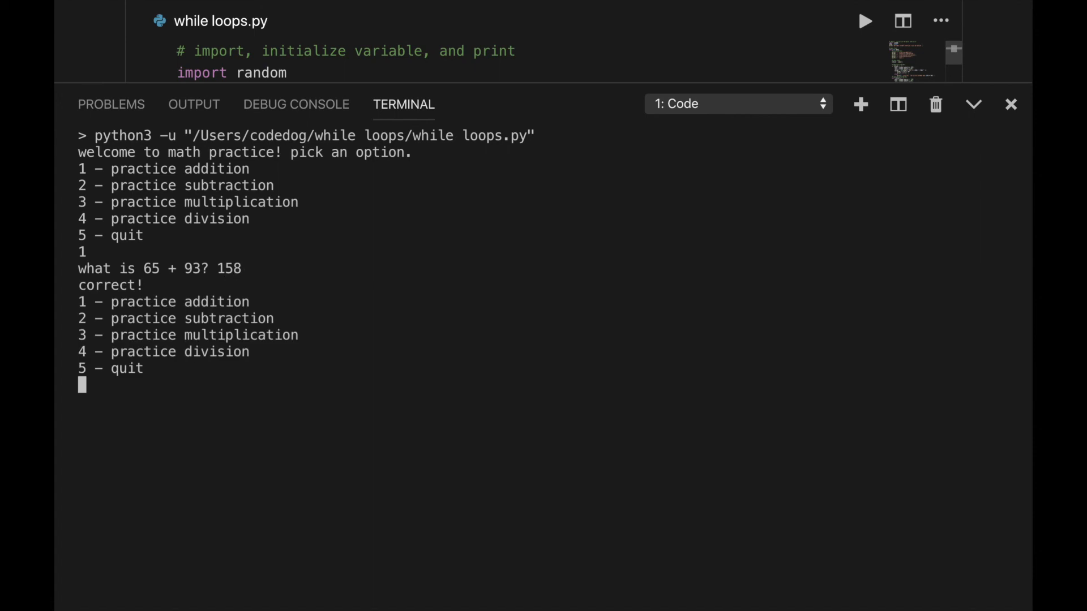
pyautogui.write('2')
pyautogui.write('77')
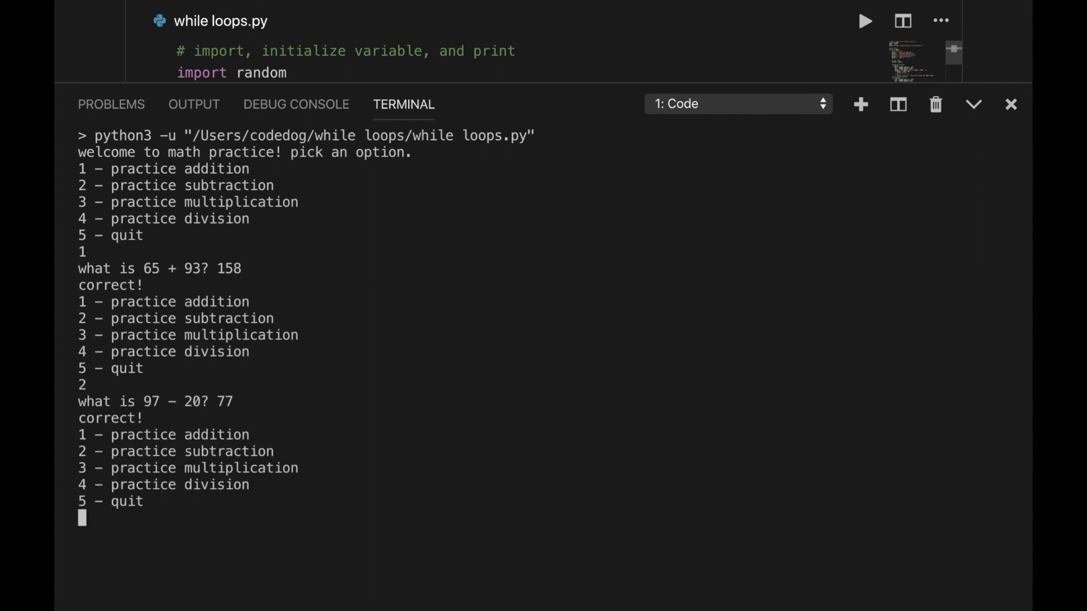
pyautogui.write('3')
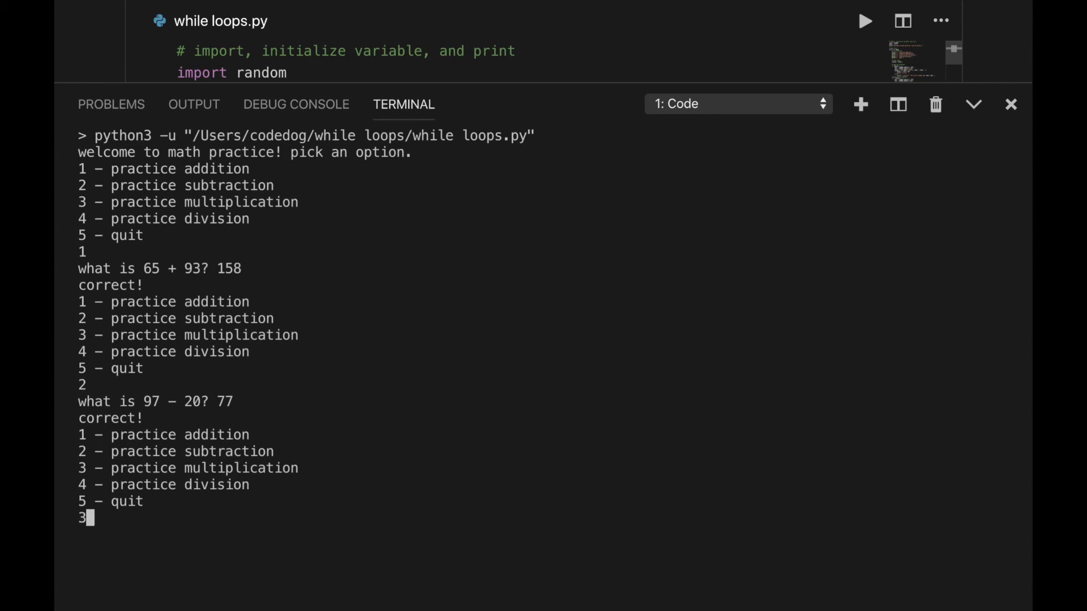
# Step: Answer the multiplication and division questions (12, 100000, 89) and submit the last answer
pyautogui.write('12 x 1? 12')
pyautogui.write('4')
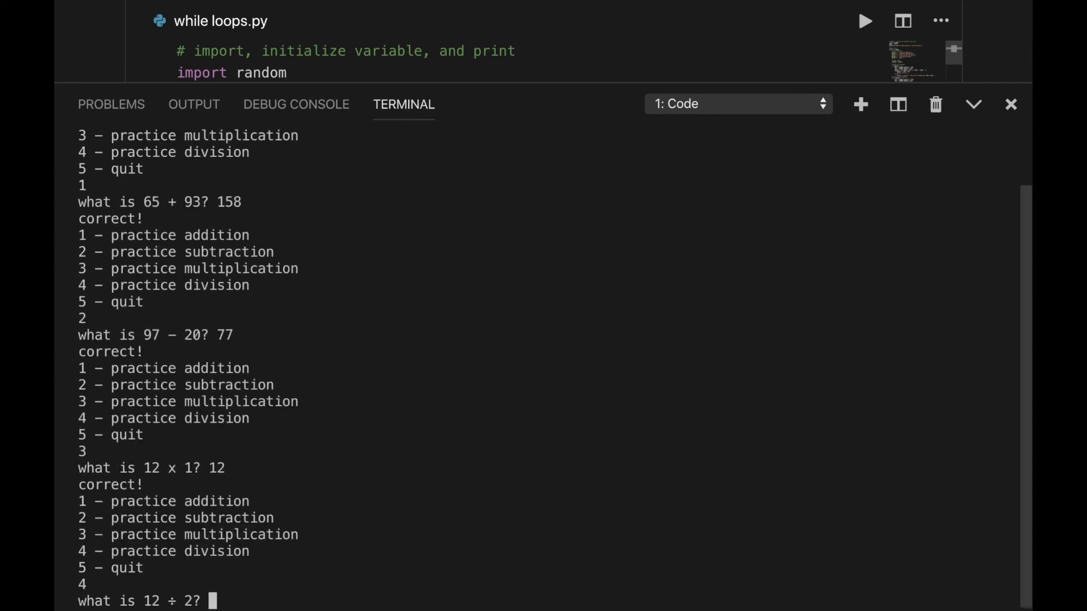
pyautogui.write('100000')
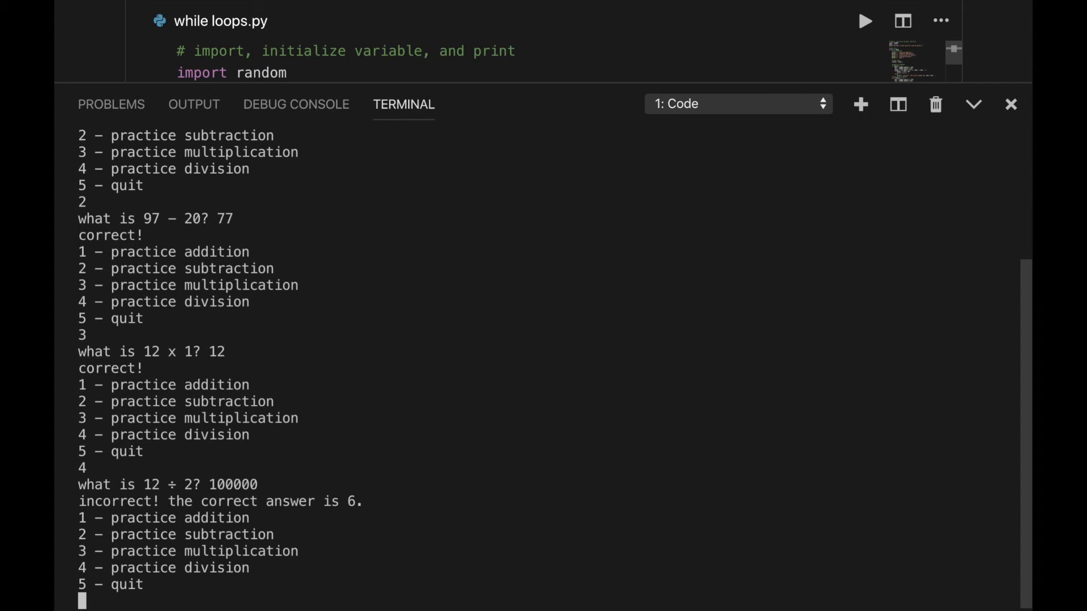
pyautogui.write('89')
pyautogui.write('2')
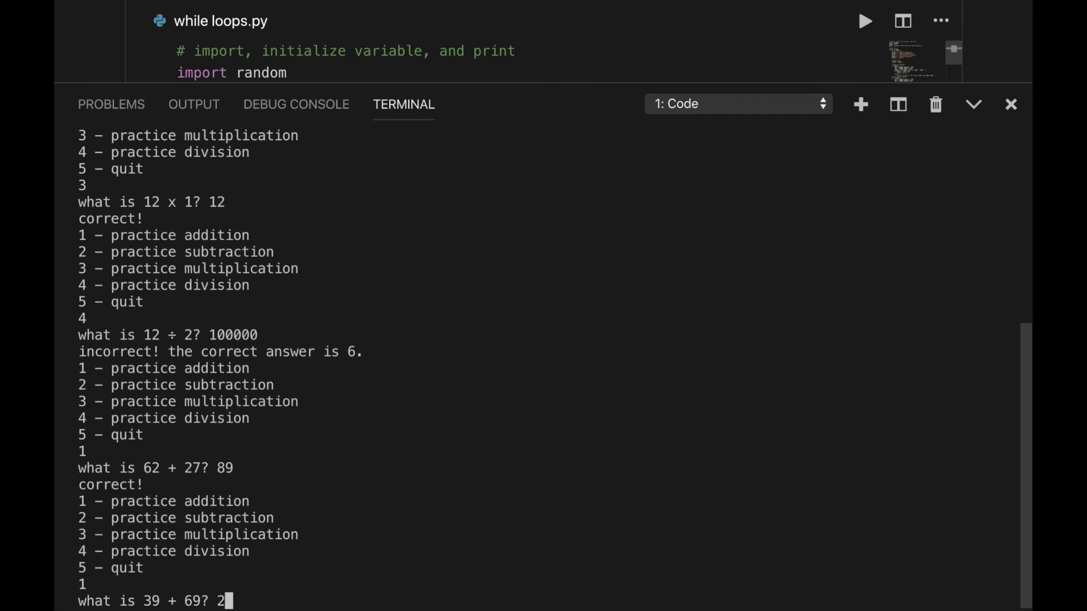
pyautogui.press('enter')
pyautogui.write('5')
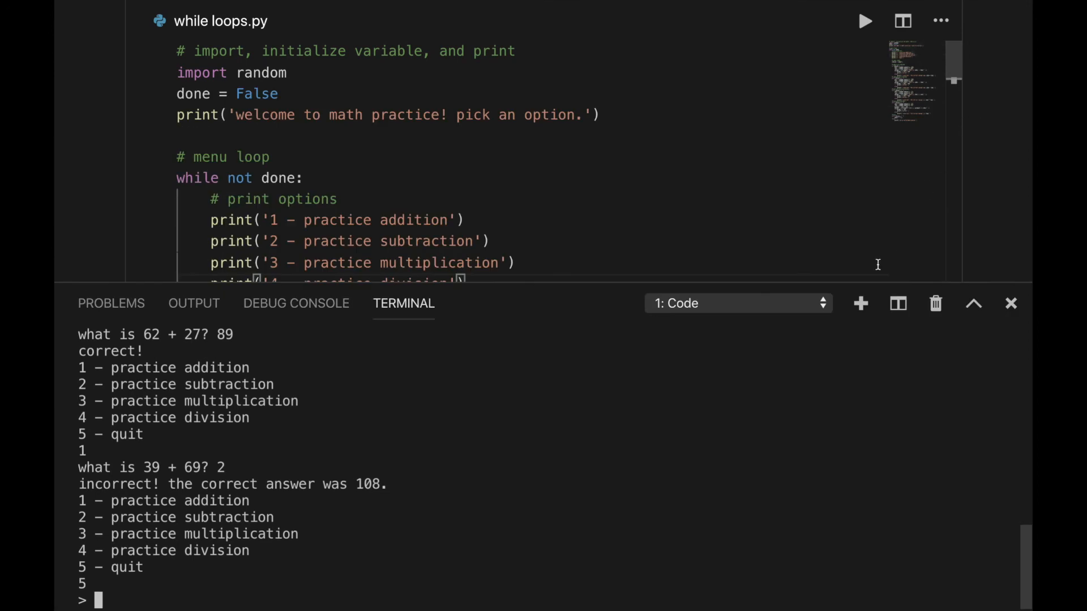
# Step: Replace the file's contents with the loop while code_dog == 'out': keepCoding()
pyautogui.click(1010, 303)
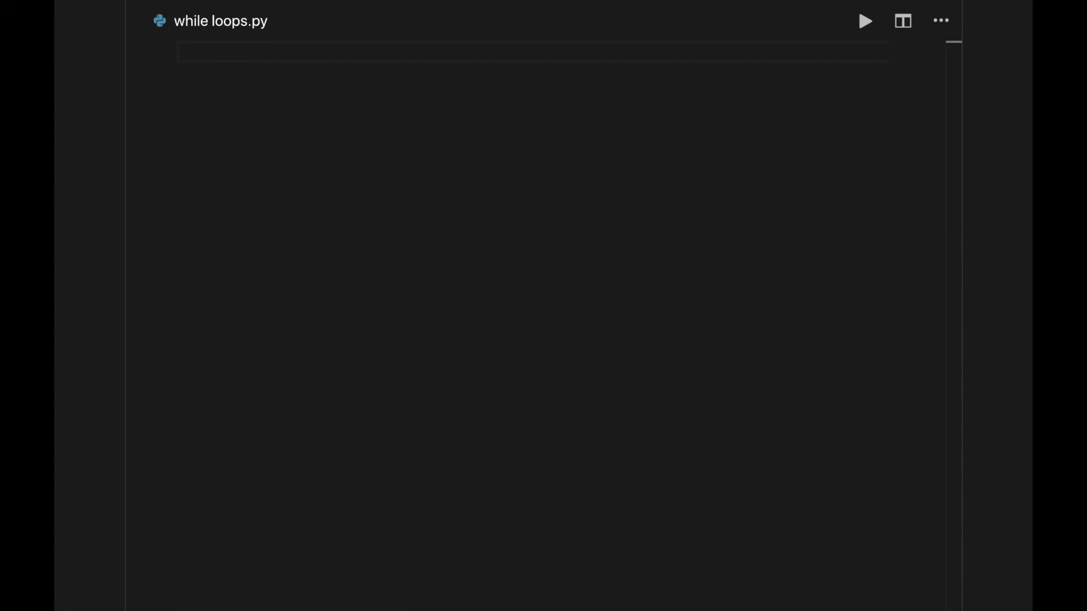
pyautogui.write('while co')
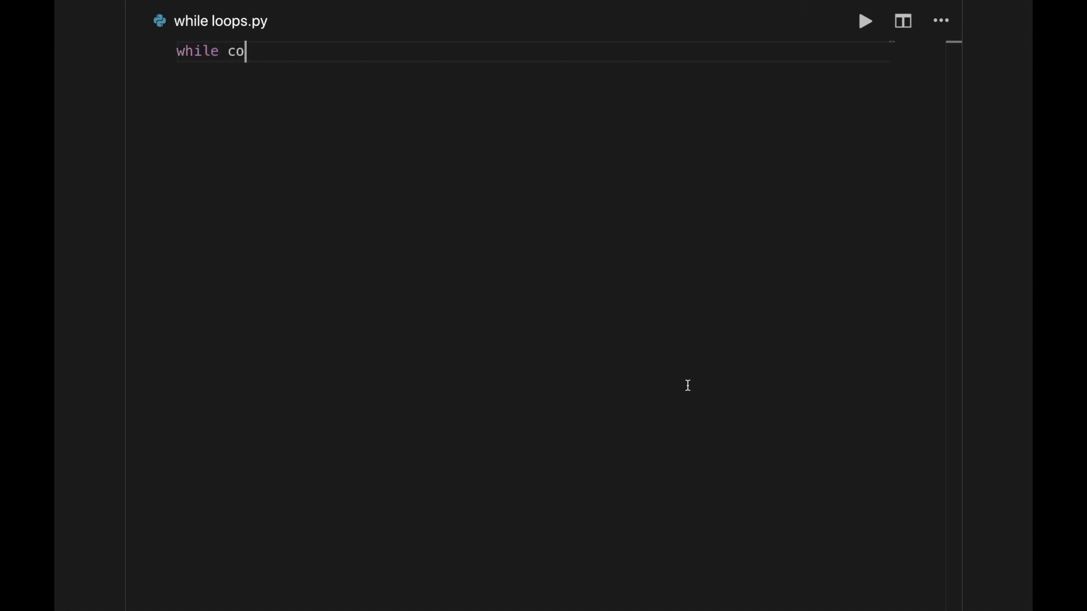
pyautogui.write("de_dog == 'out':")
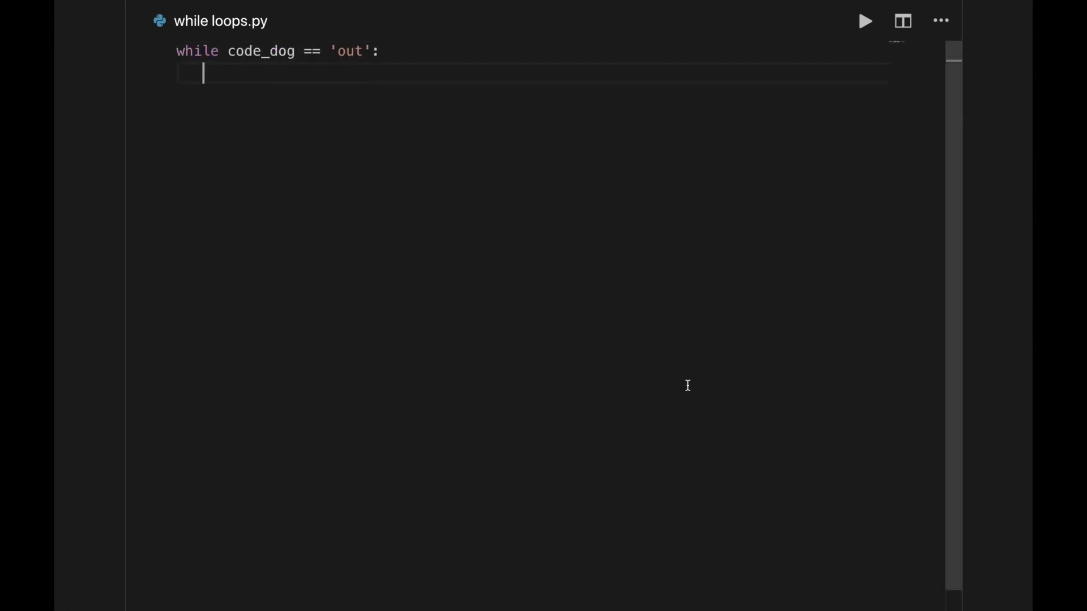
pyautogui.write('keepCoding()')
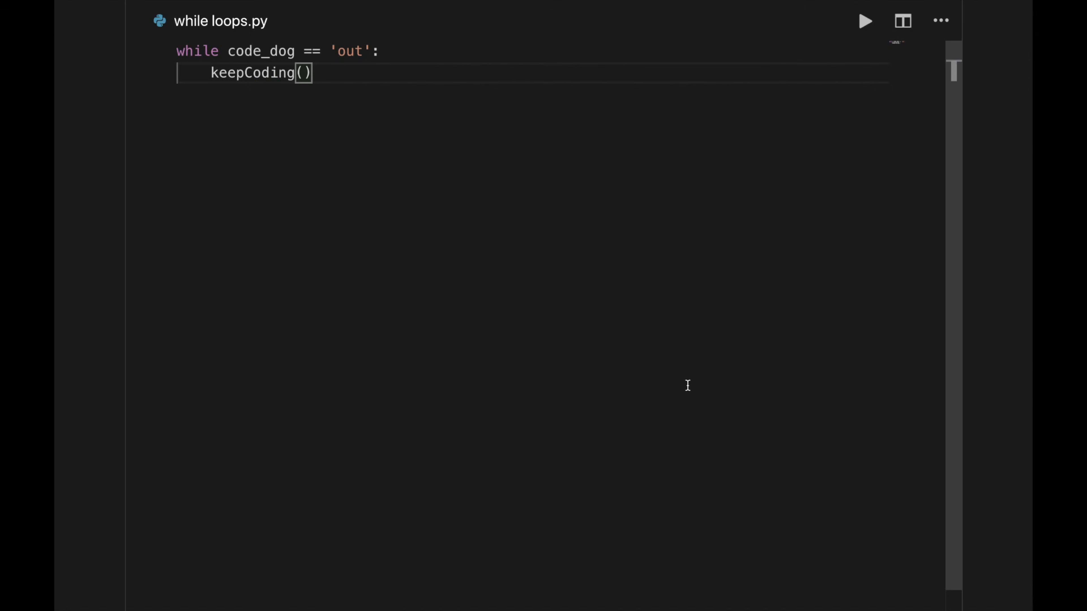